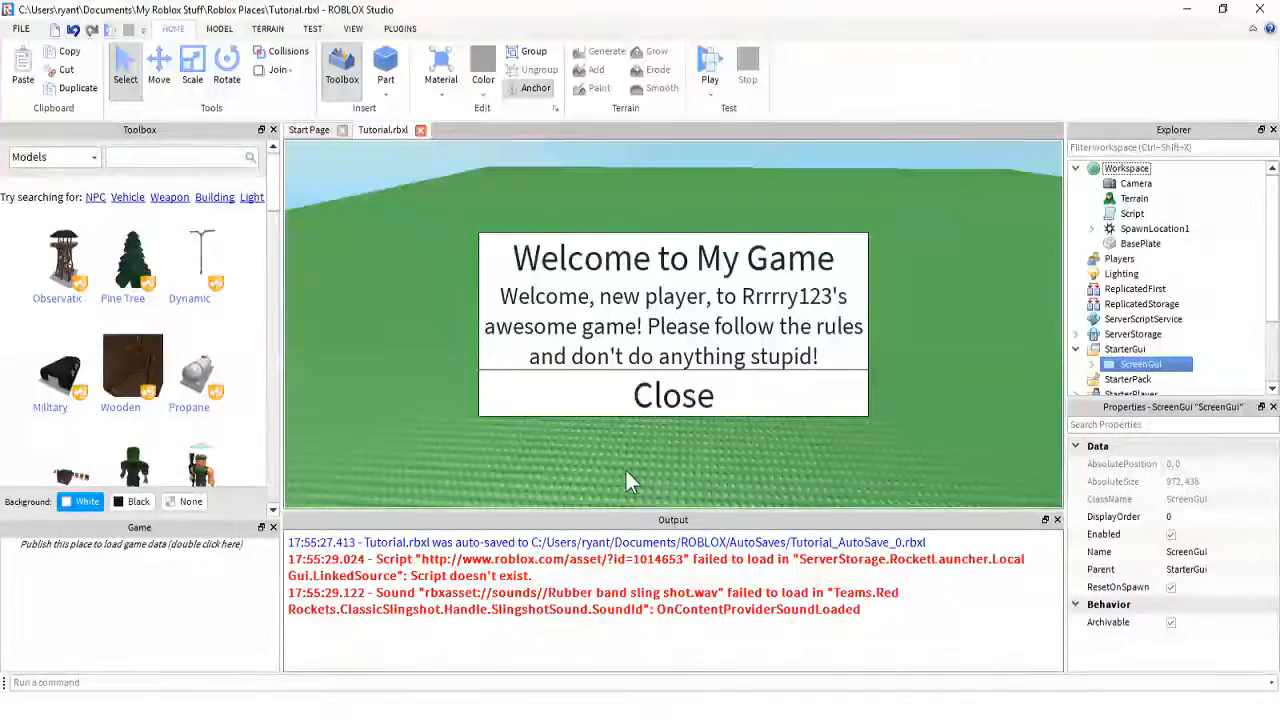
pyautogui.moveTo(624, 478)
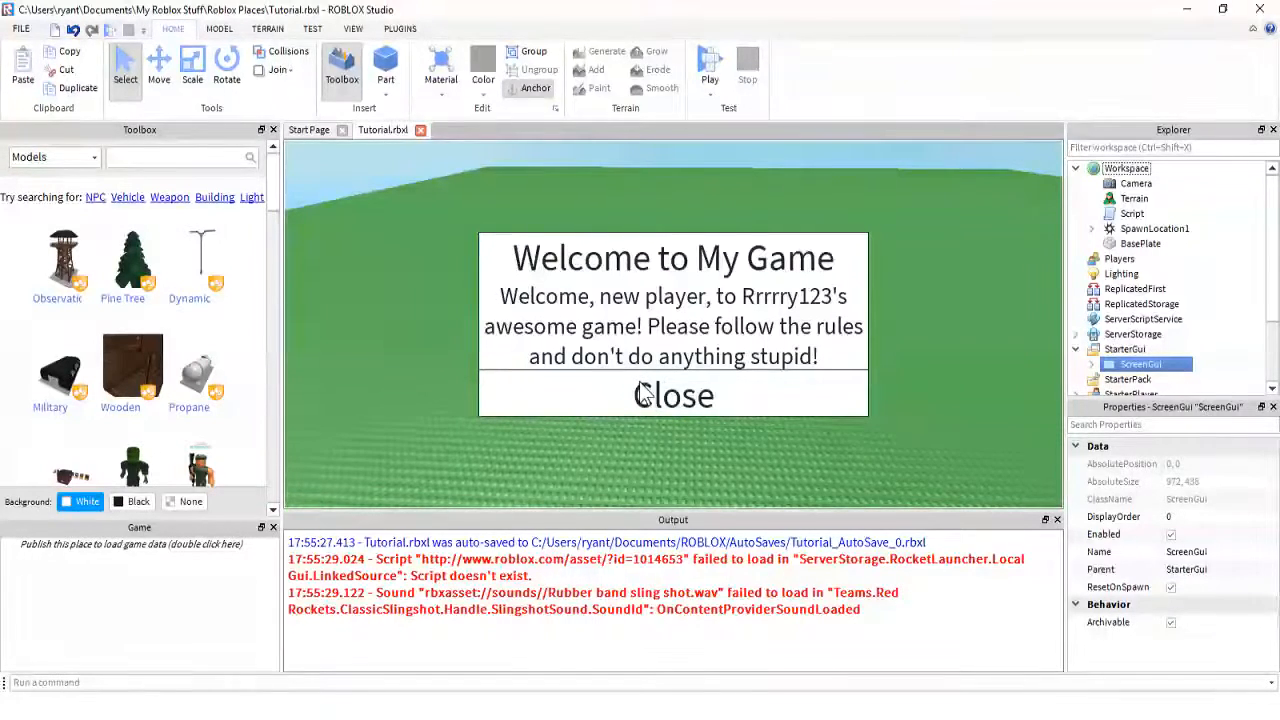
pyautogui.moveTo(536, 336)
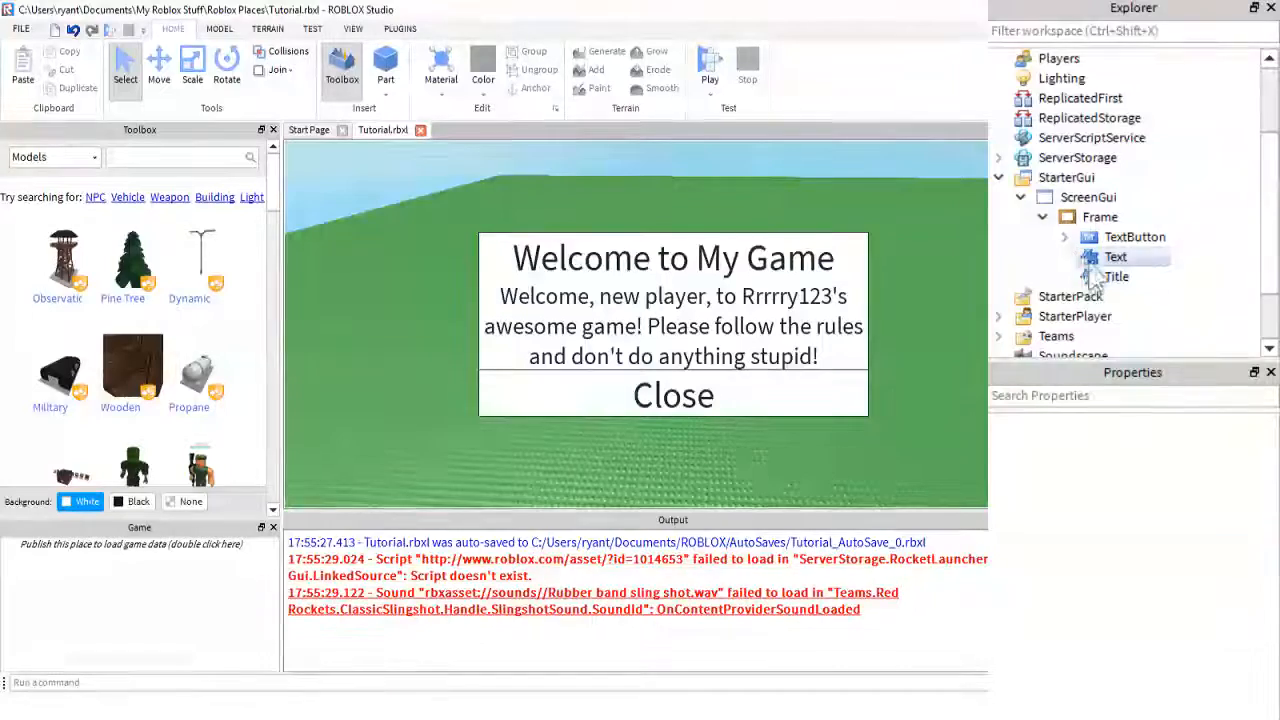
# Reveal the Frame's Title label and close TextButton, expanding the button to show its LocalScript.
pyautogui.click(1134, 236)
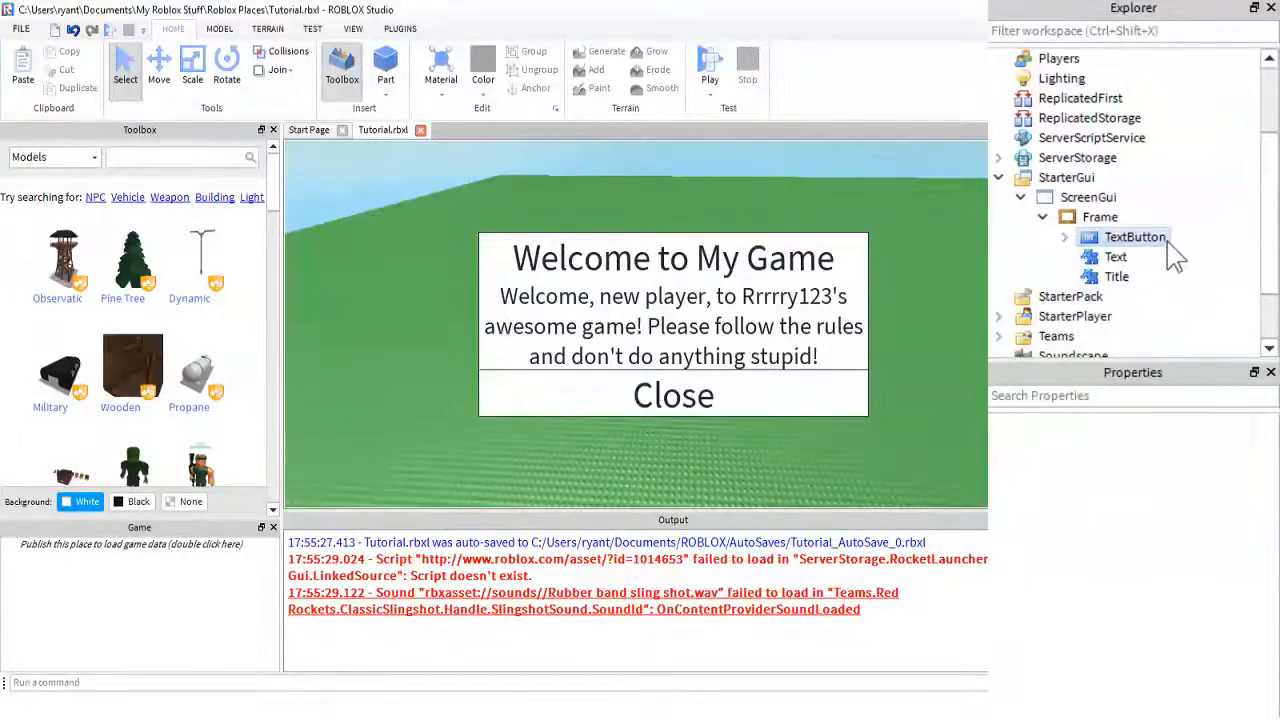
pyautogui.click(1136, 236)
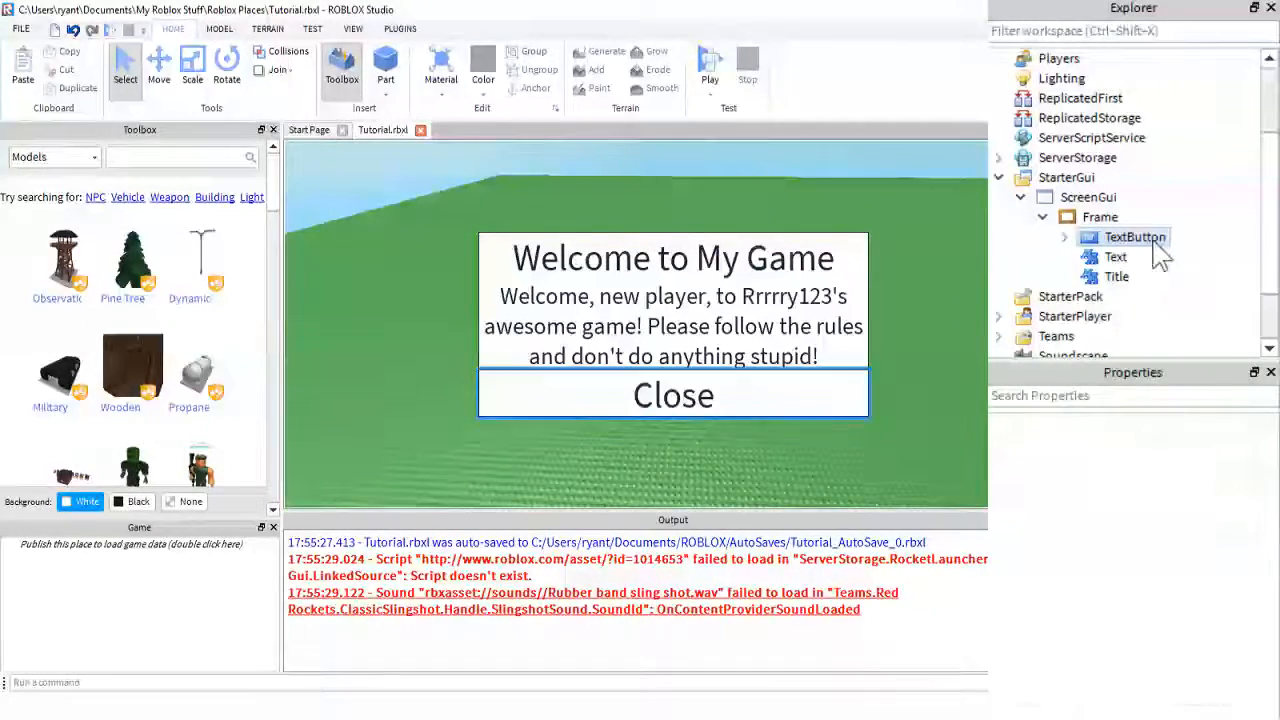
pyautogui.click(1116, 276)
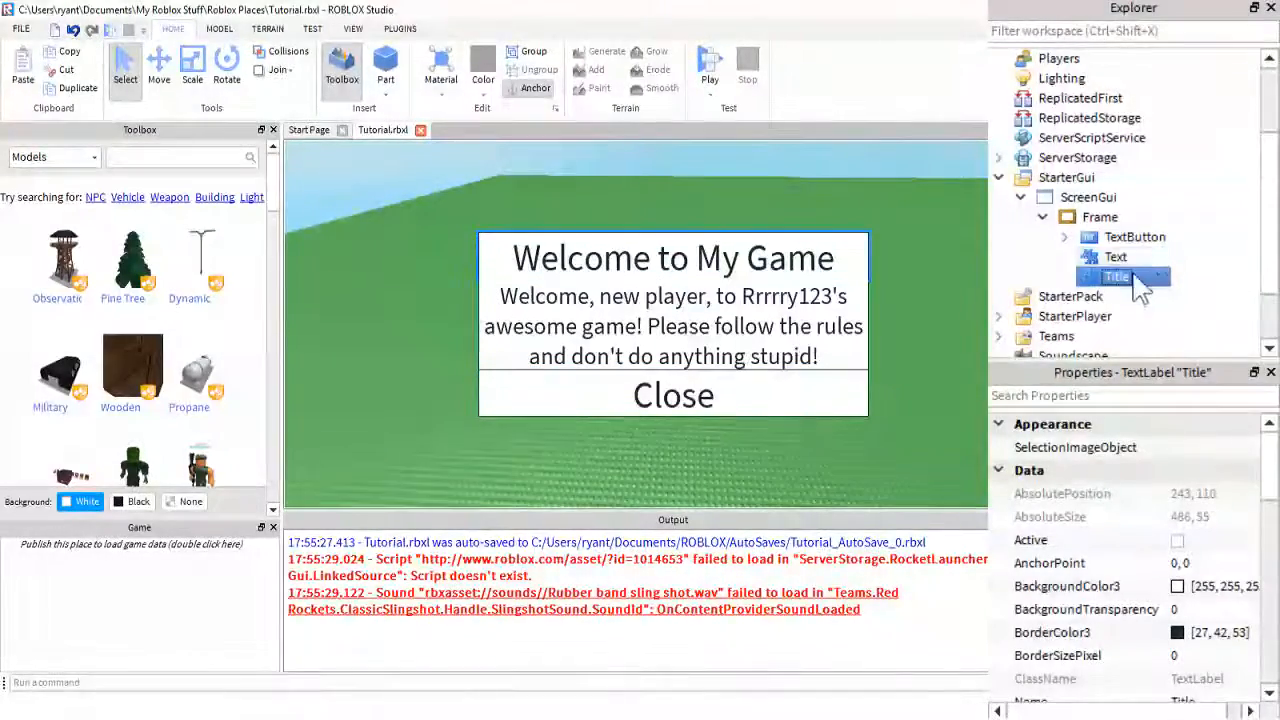
pyautogui.click(1134, 236)
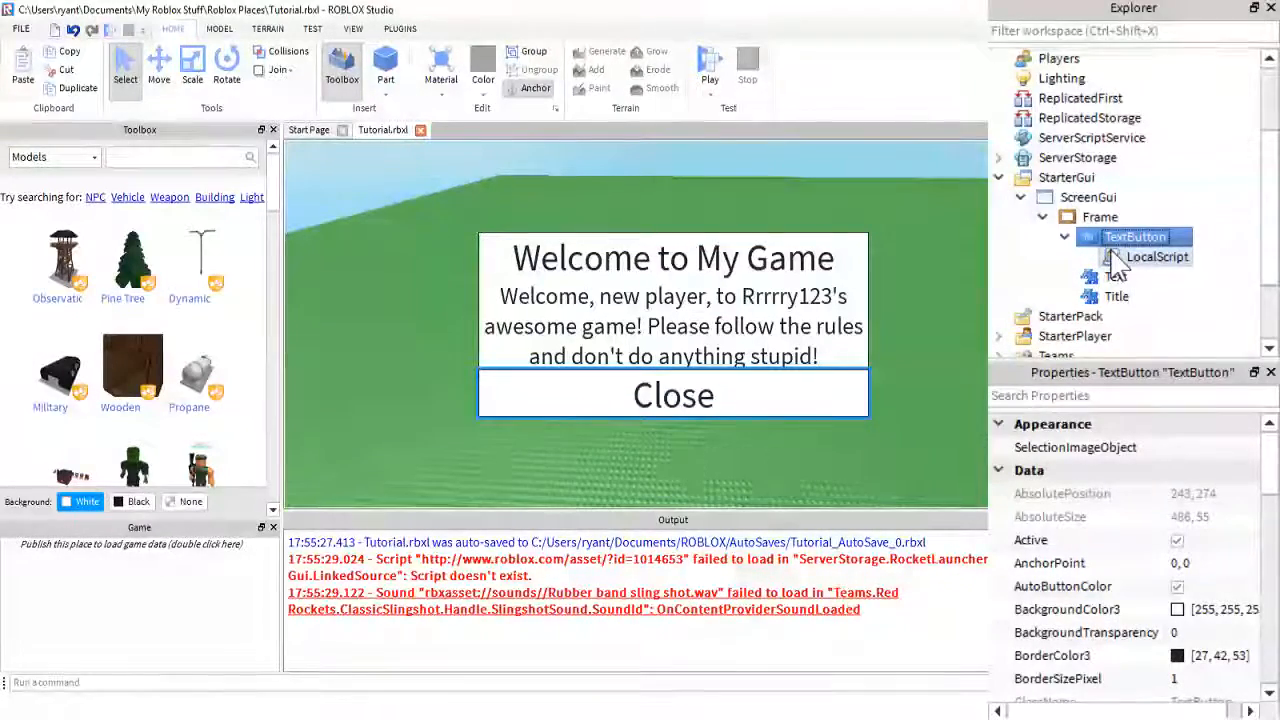
# View the close button's LocalScript whose MouseButton1Down handler destroys the welcome ScreenGui.
pyautogui.doubleClick(1156, 256)
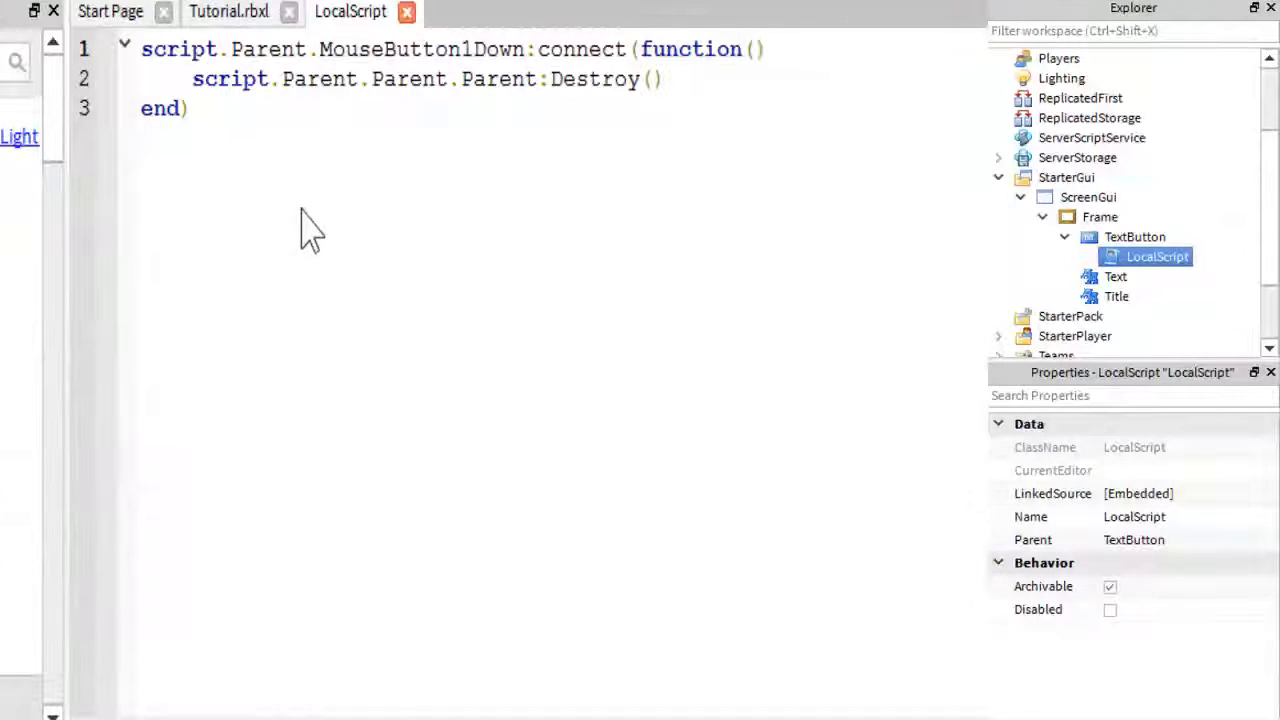
pyautogui.moveTo(324, 114)
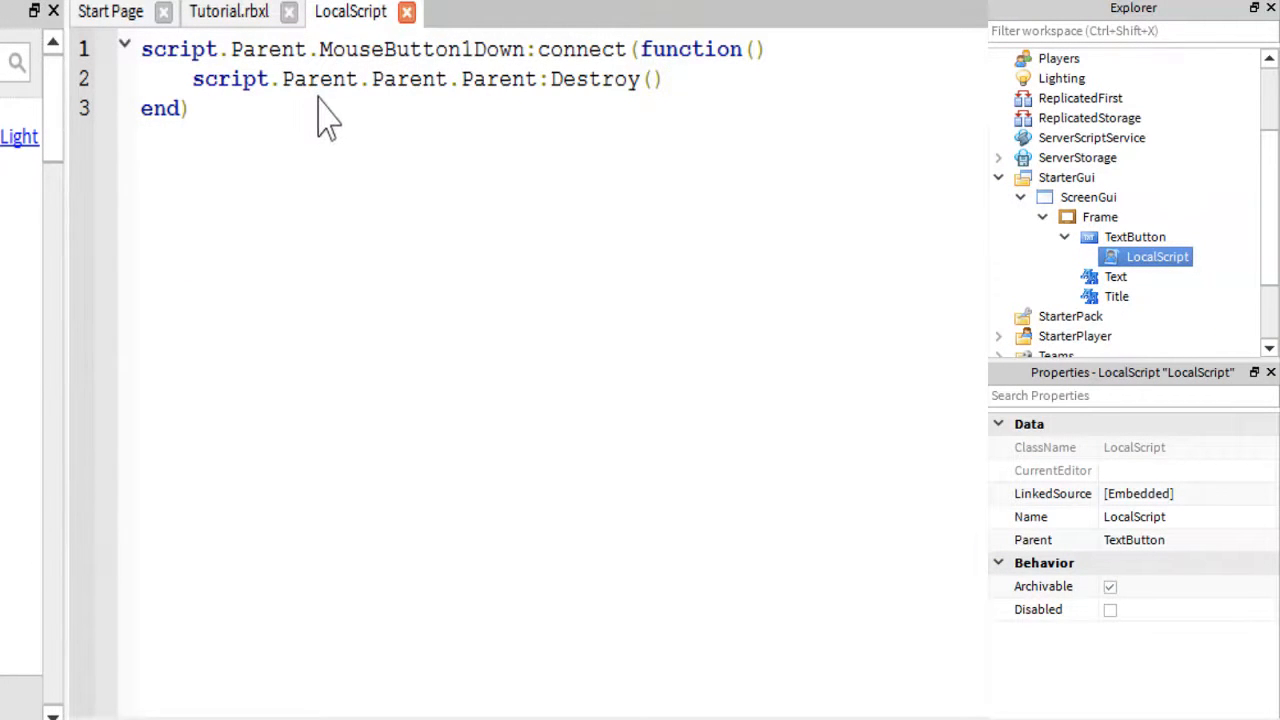
pyautogui.moveTo(380, 80)
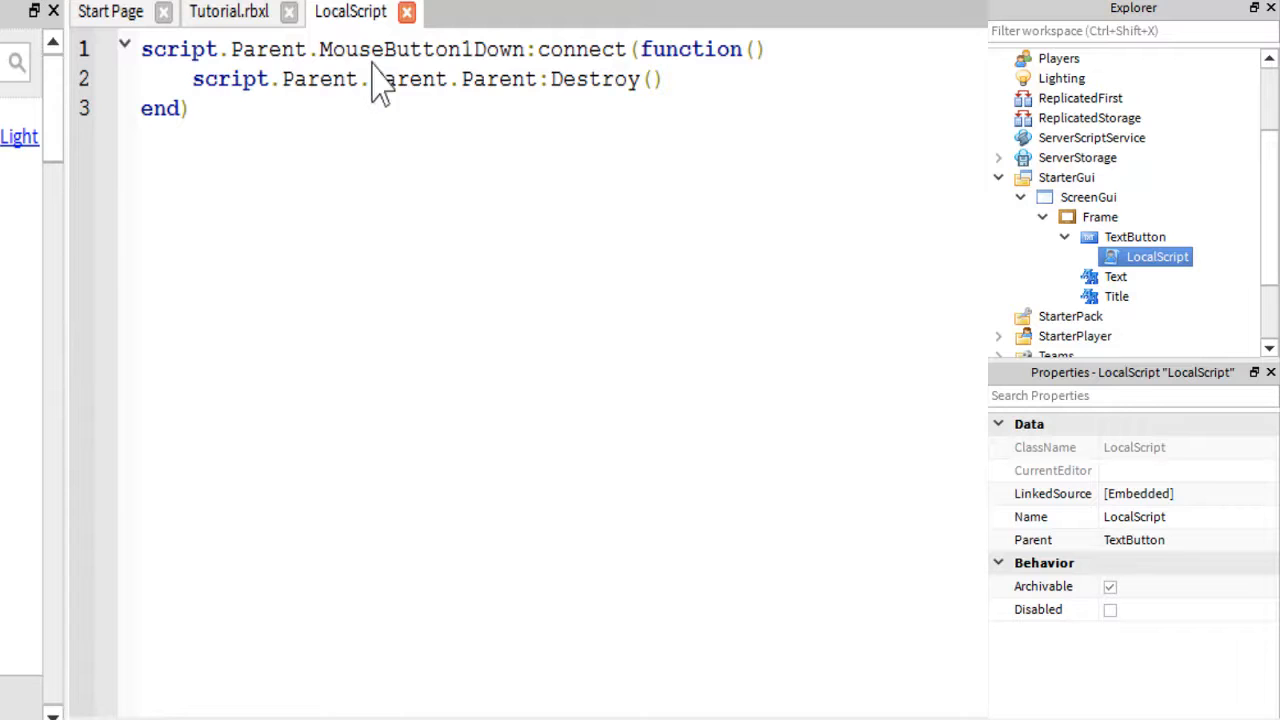
pyautogui.moveTo(490, 82)
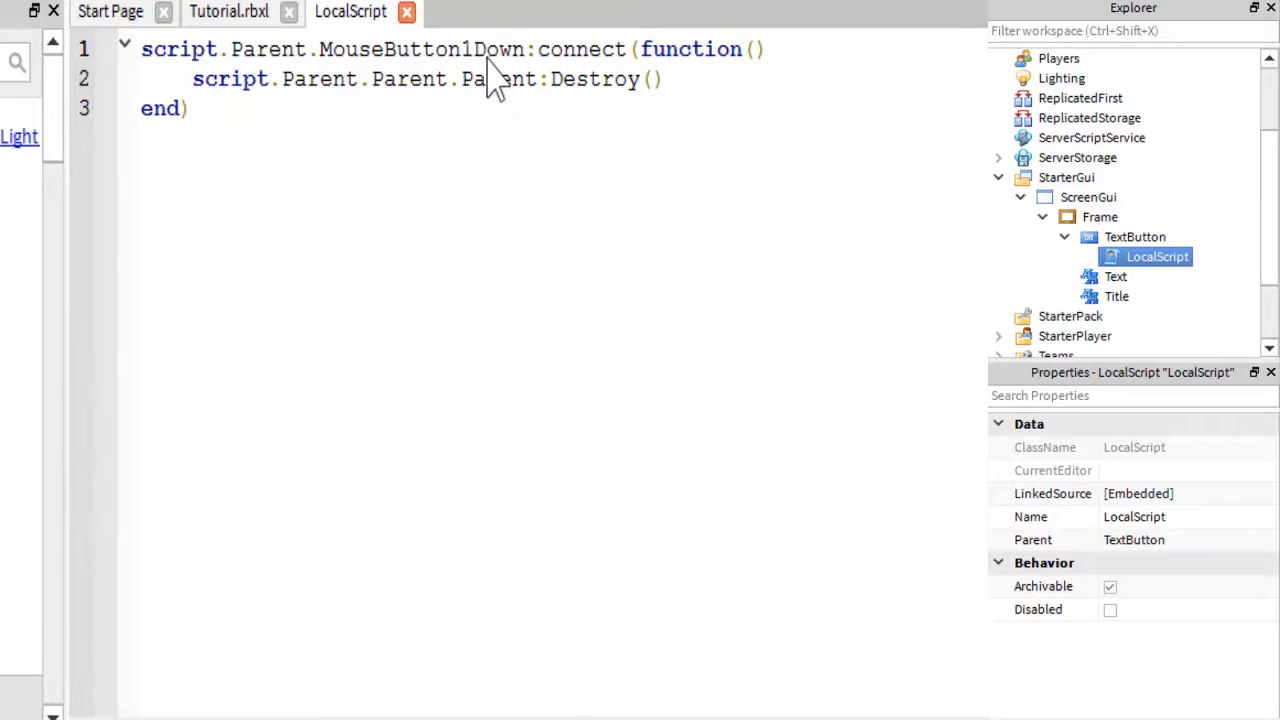
pyautogui.moveTo(280, 80)
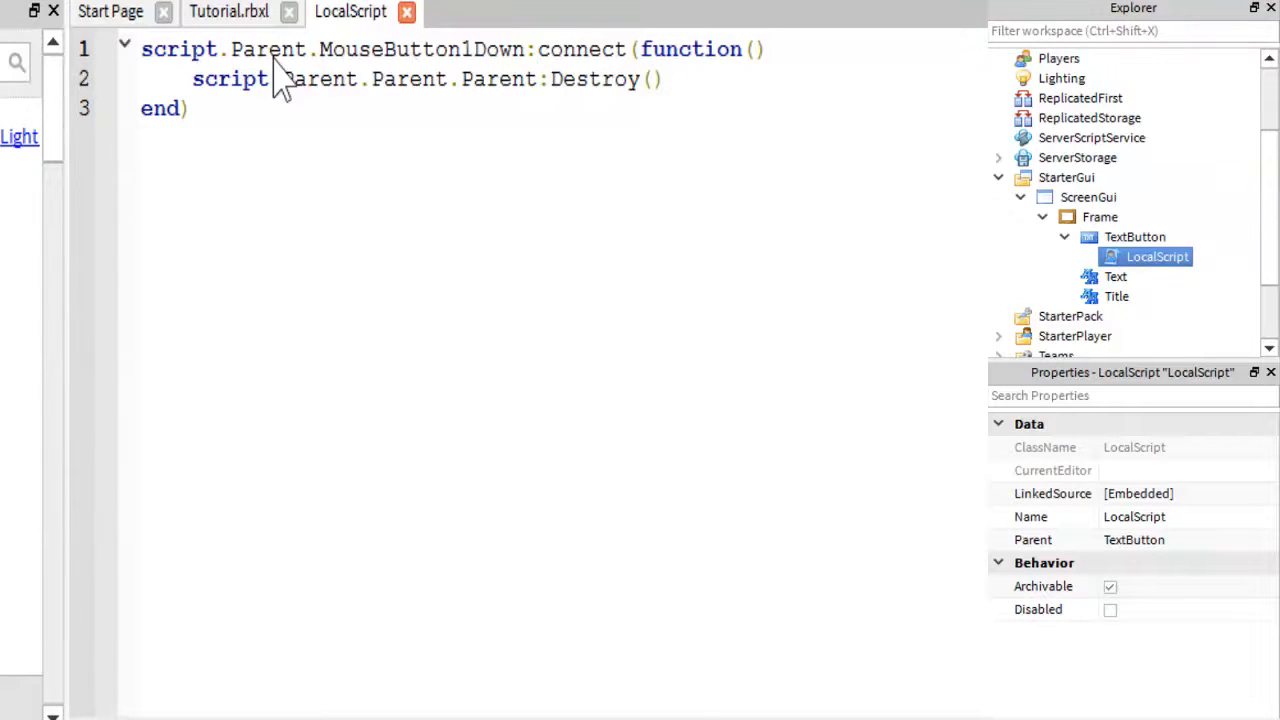
pyautogui.moveTo(516, 104)
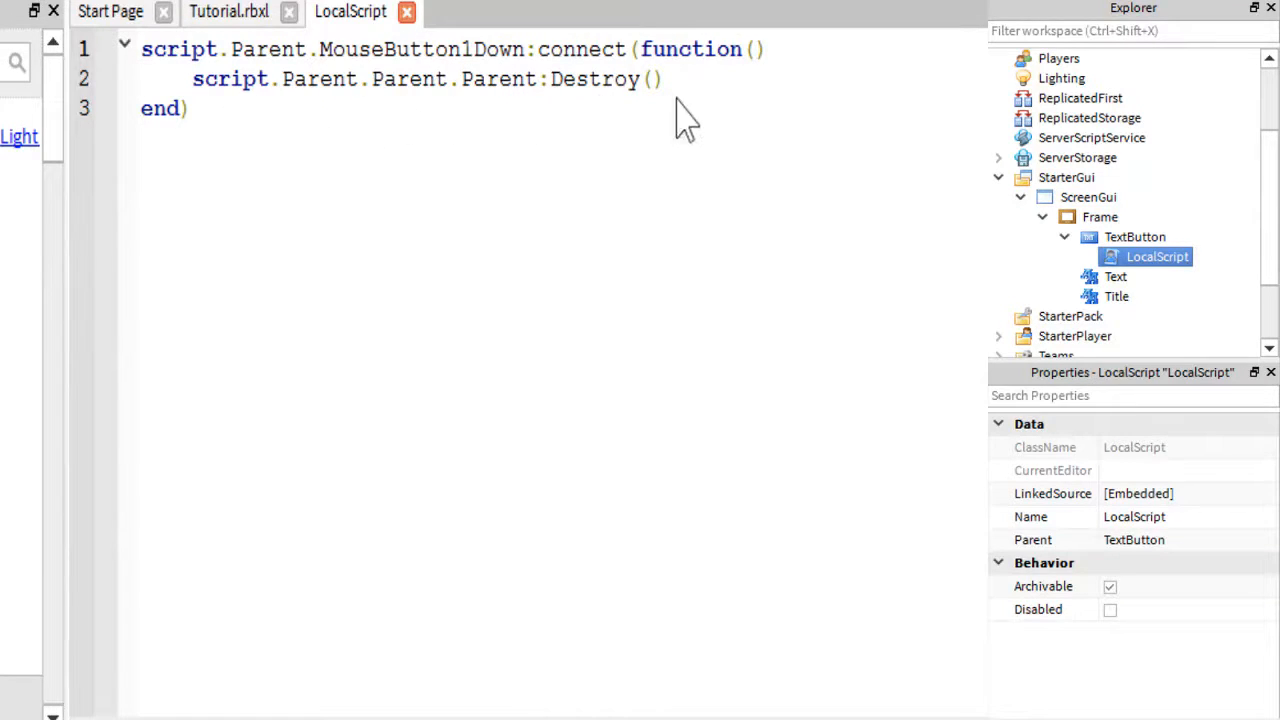
pyautogui.moveTo(540, 150)
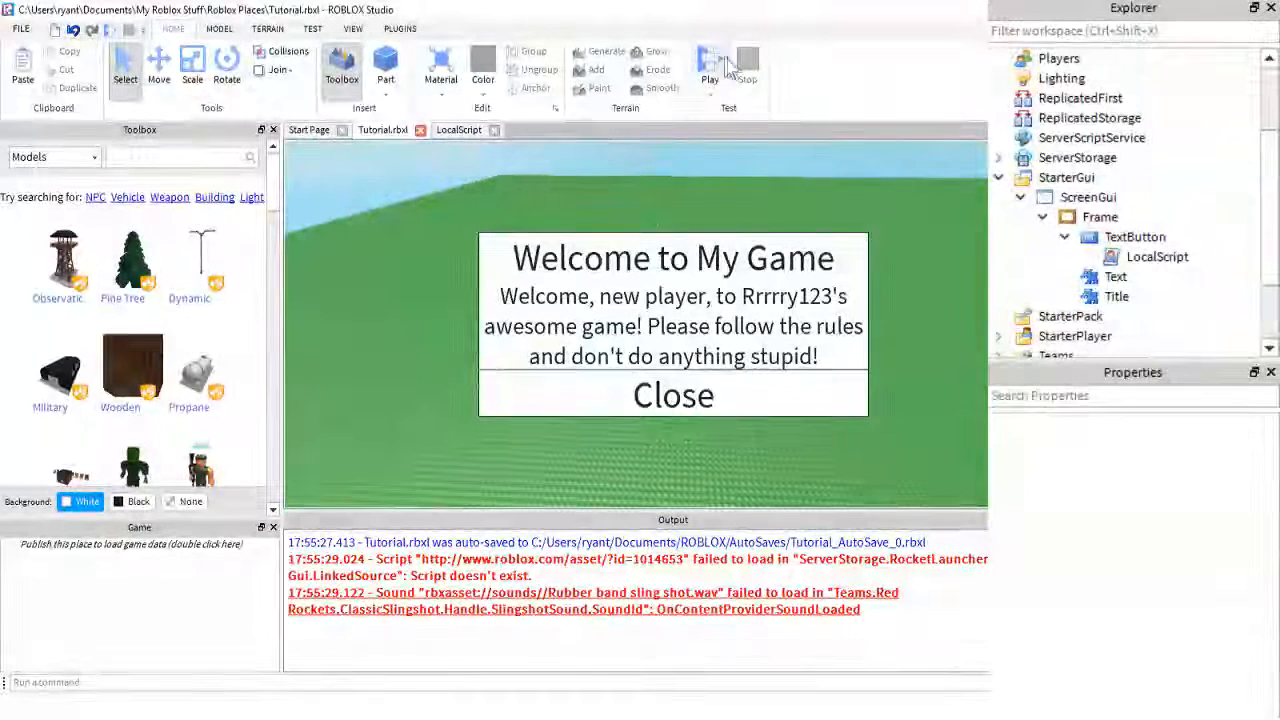
# Run a playtest and dismiss the welcome screen with its Close button.
pyautogui.click(708, 64)
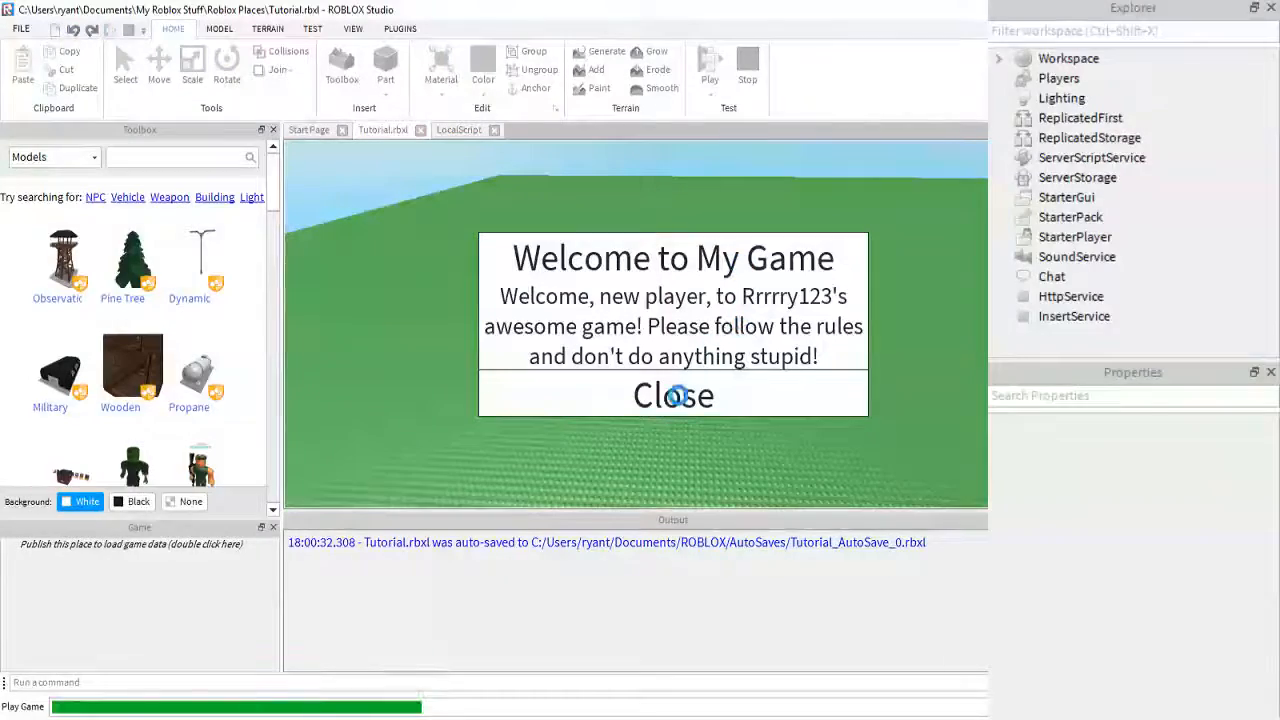
pyautogui.click(708, 64)
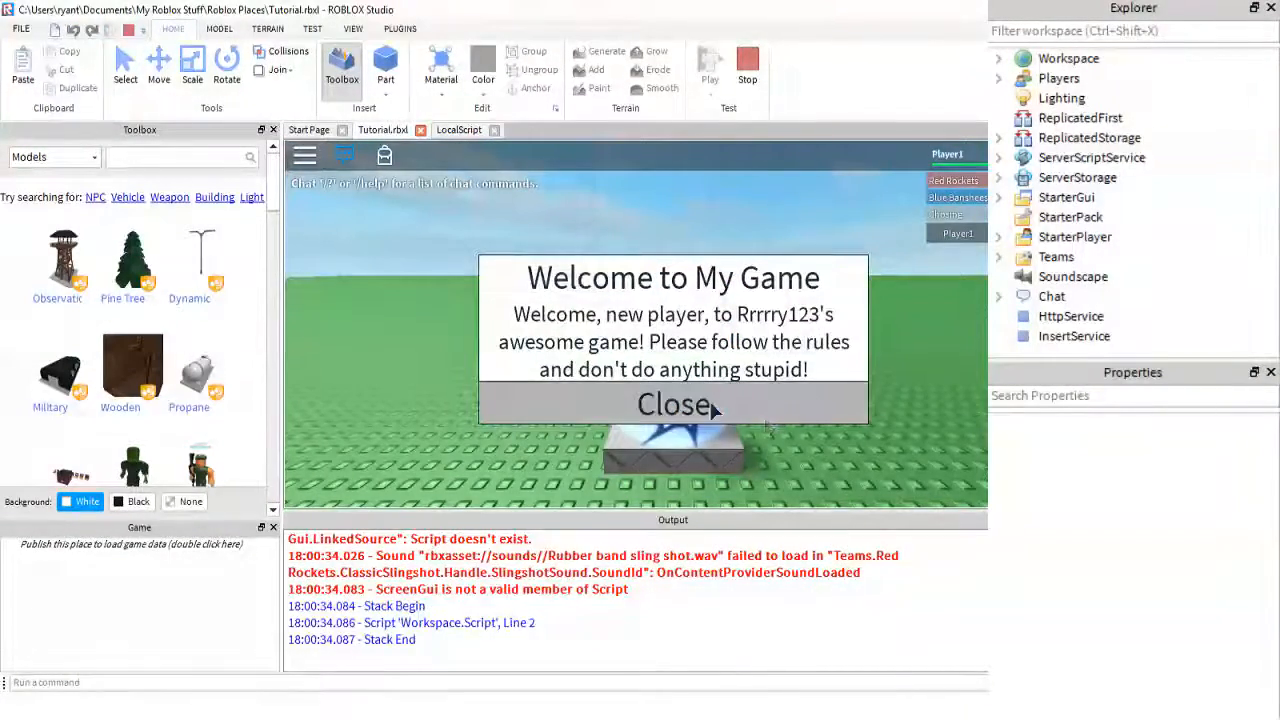
pyautogui.click(672, 404)
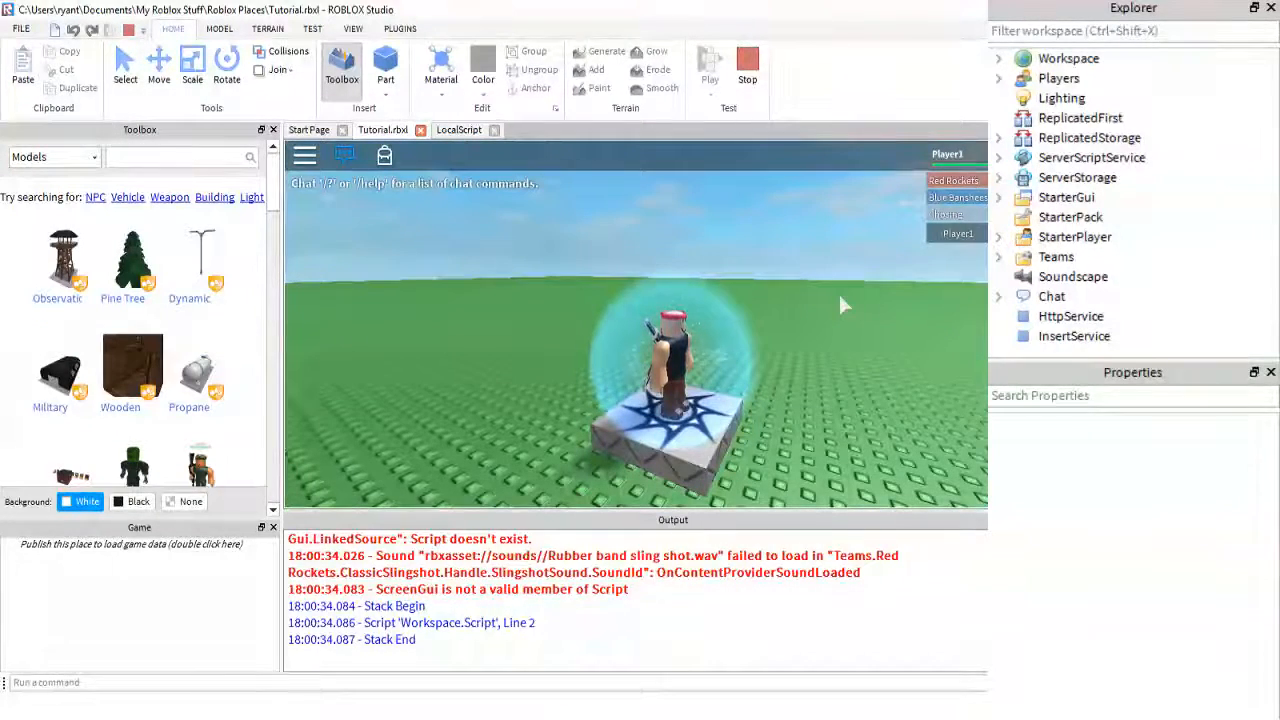
# Reset the character from the Escape menu and observe the welcome screen reappear.
pyautogui.press('Escape')
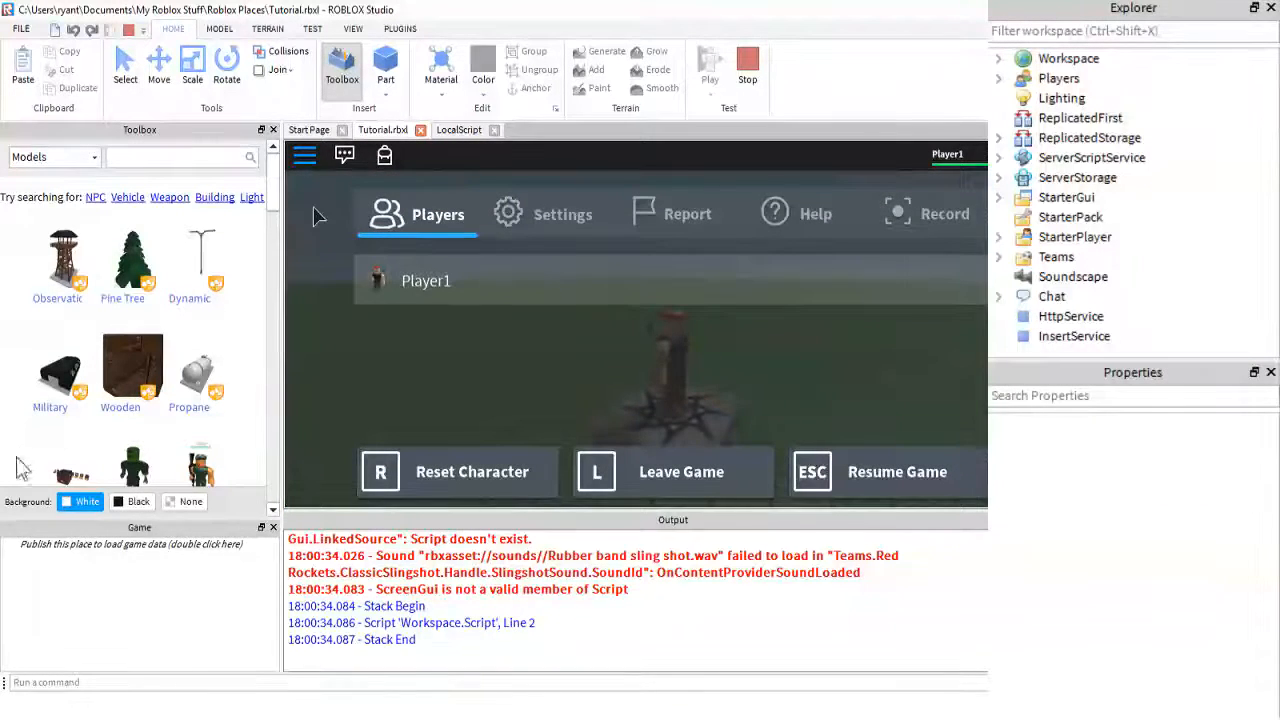
pyautogui.click(456, 472)
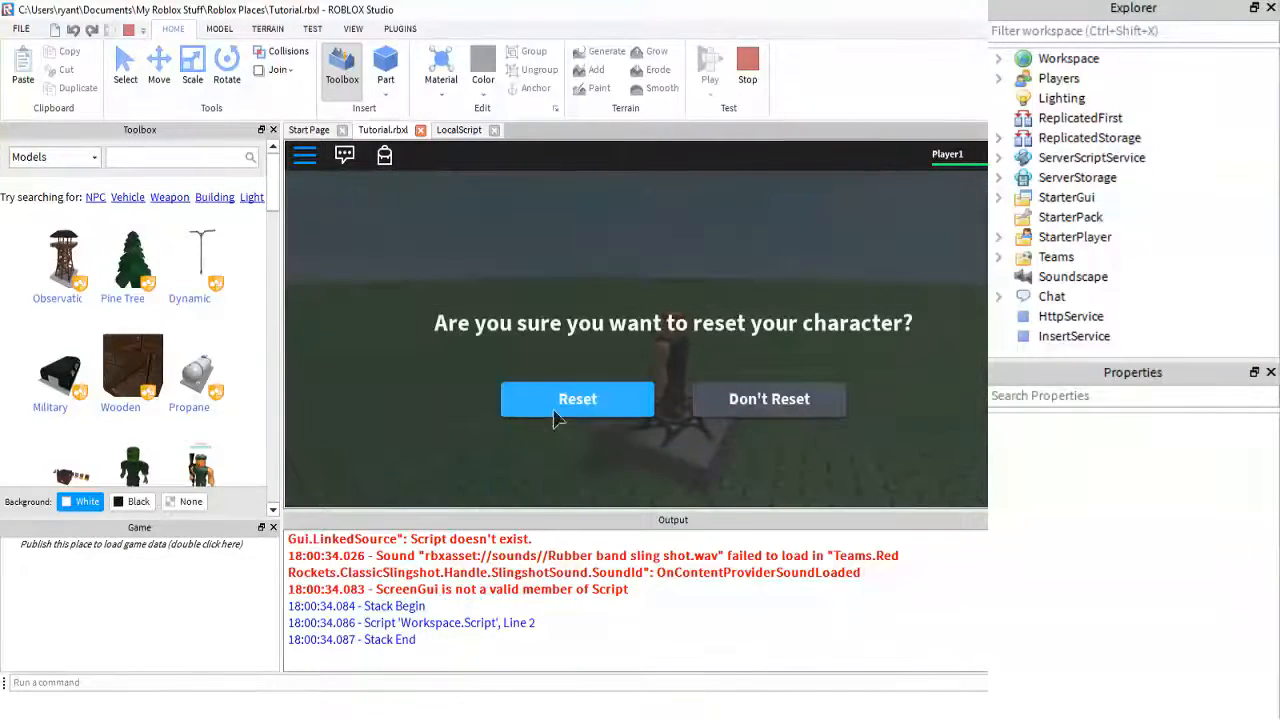
pyautogui.click(576, 398)
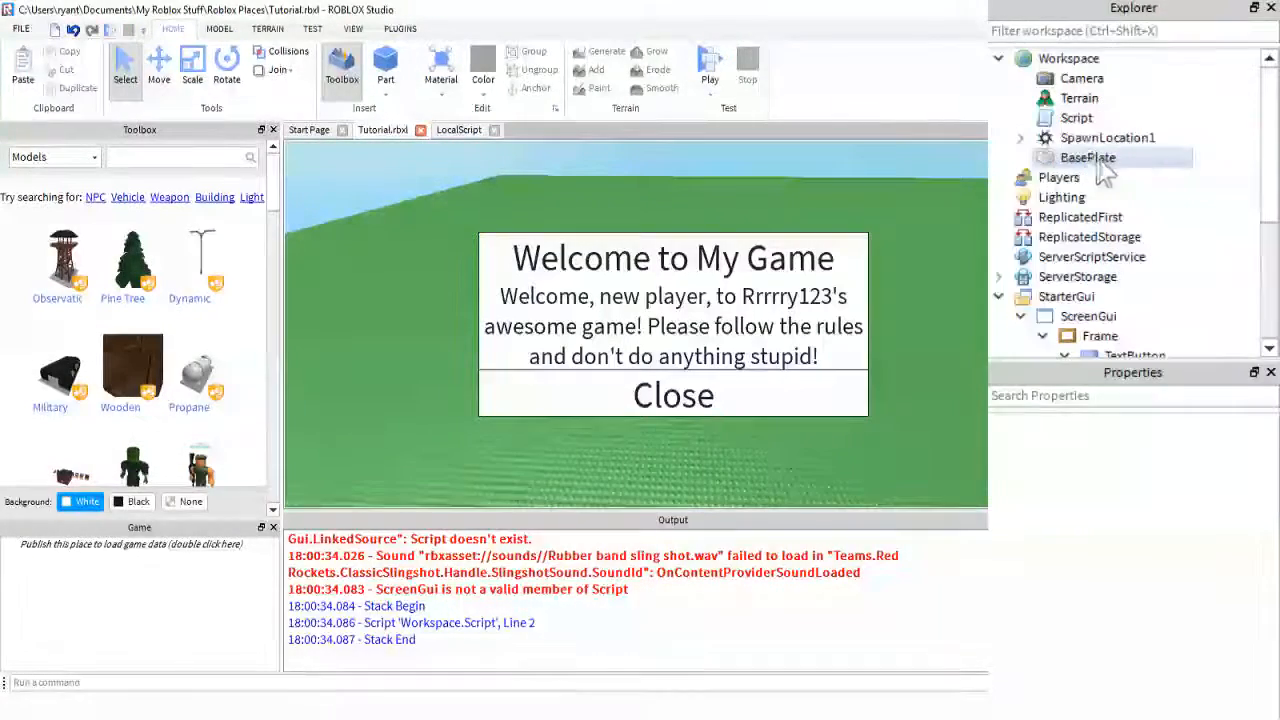
# Name the Workspace script WelcomeGUI and view its PlayerAdded clone-to-PlayerGui code.
pyautogui.click(1076, 118)
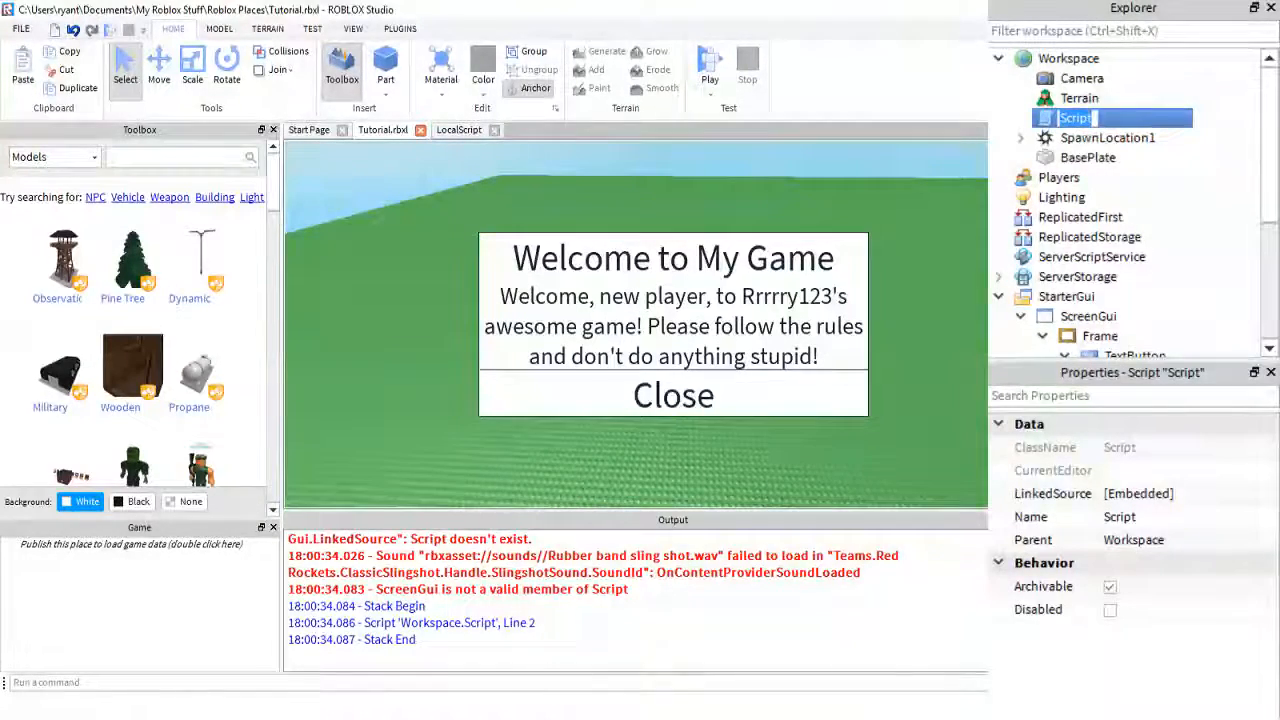
pyautogui.write('WelcomeGUI')
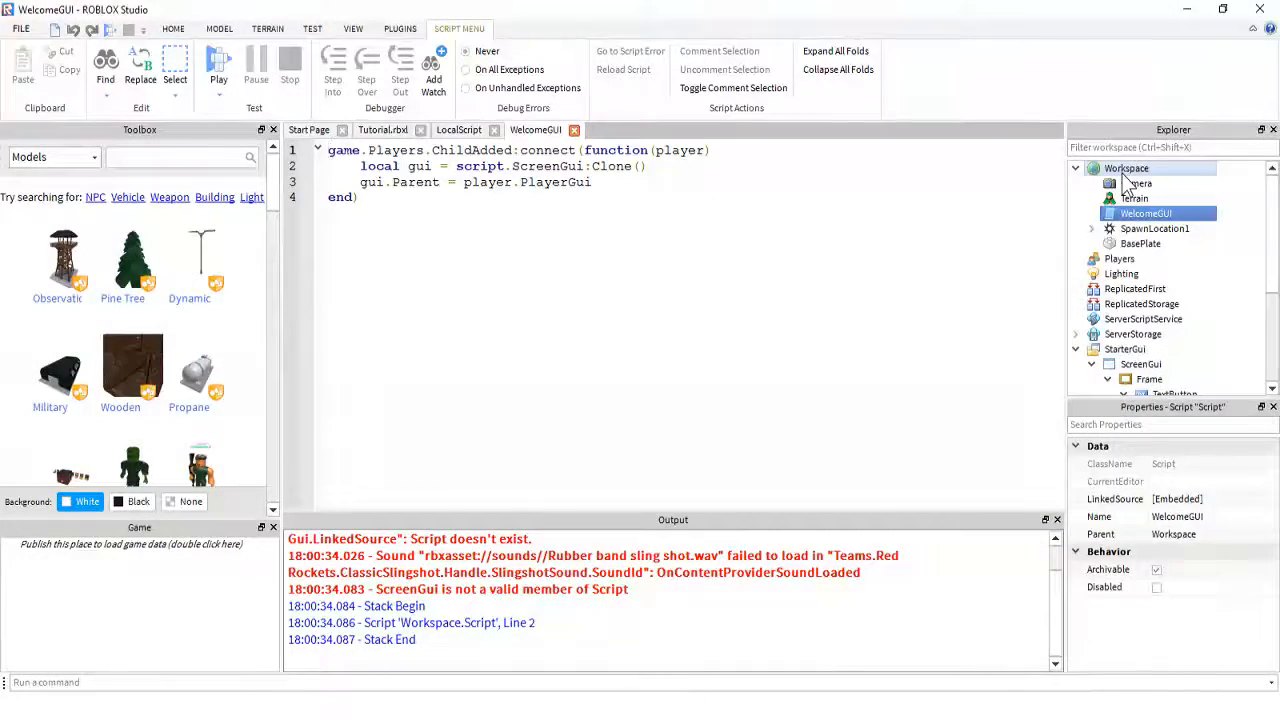
pyautogui.rightClick(1128, 168)
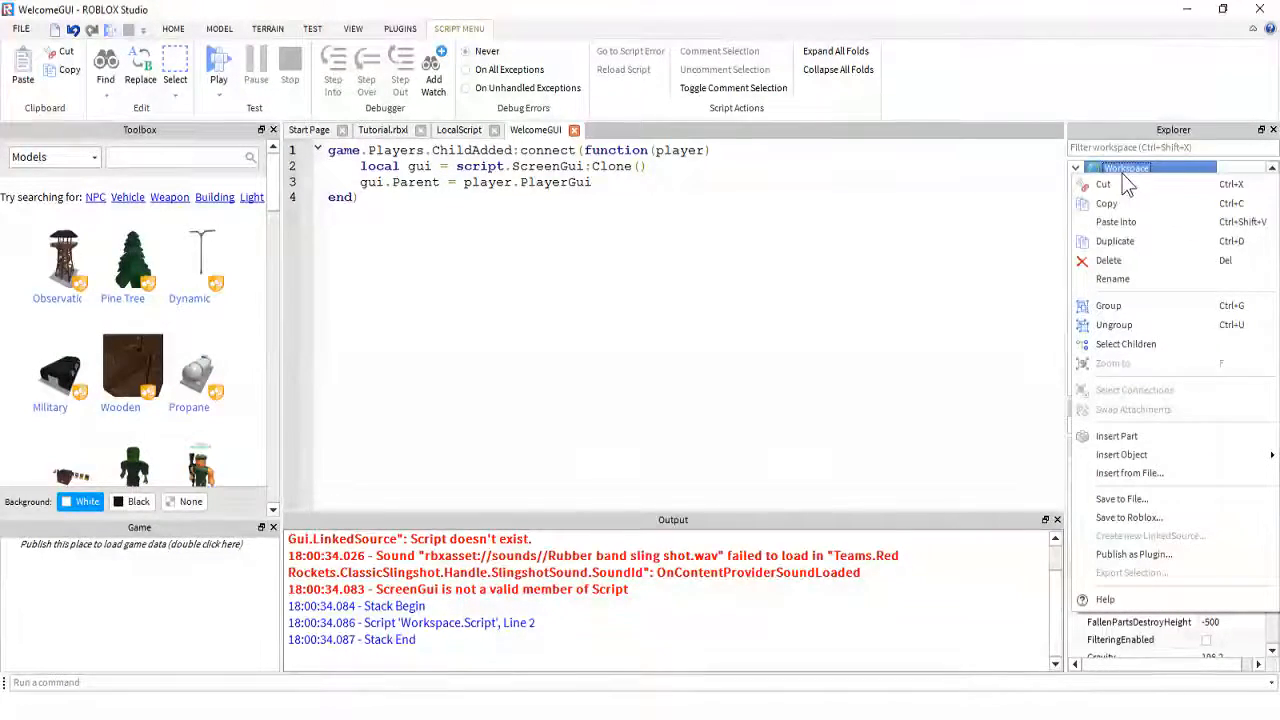
pyautogui.click(1120, 454)
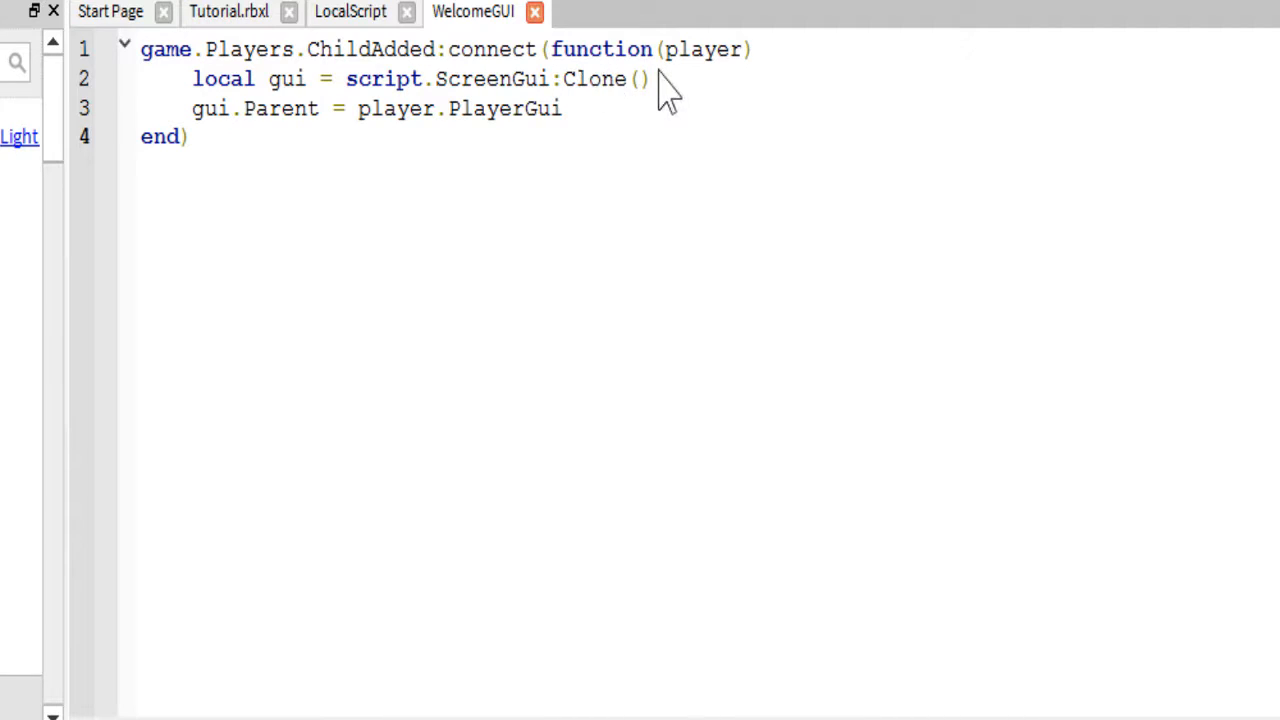
pyautogui.moveTo(756, 64)
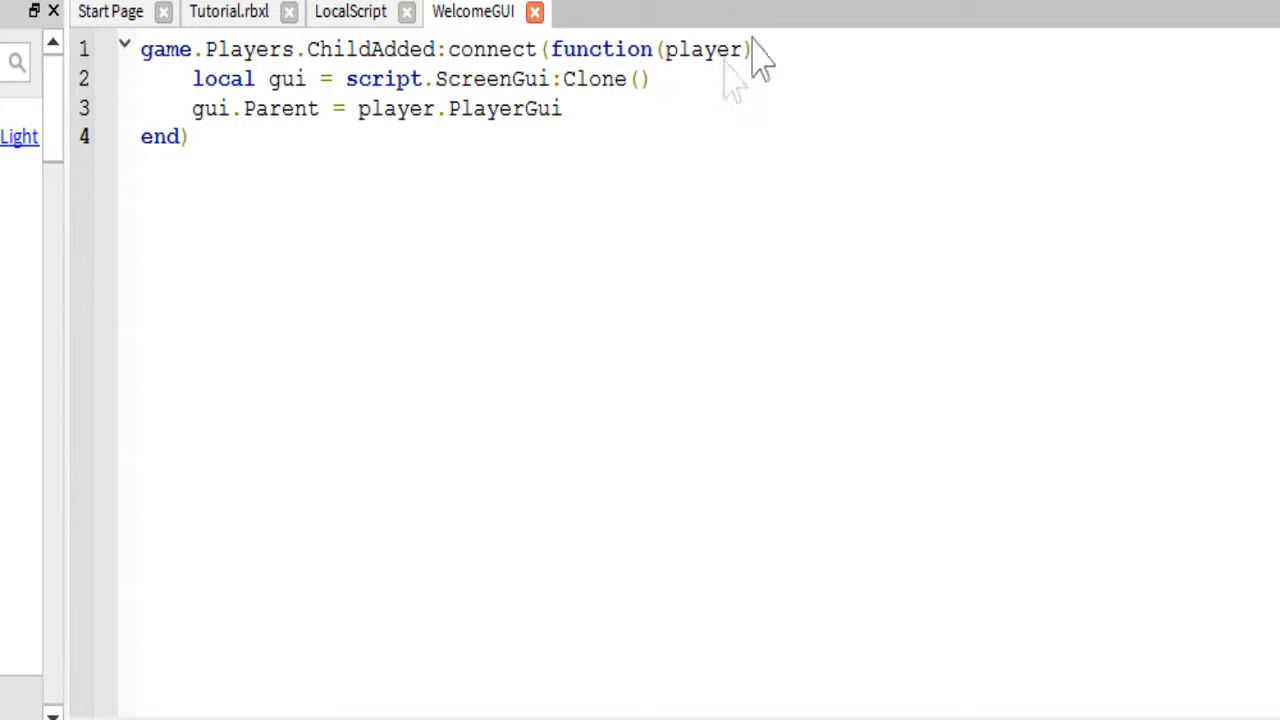
pyautogui.moveTo(678, 96)
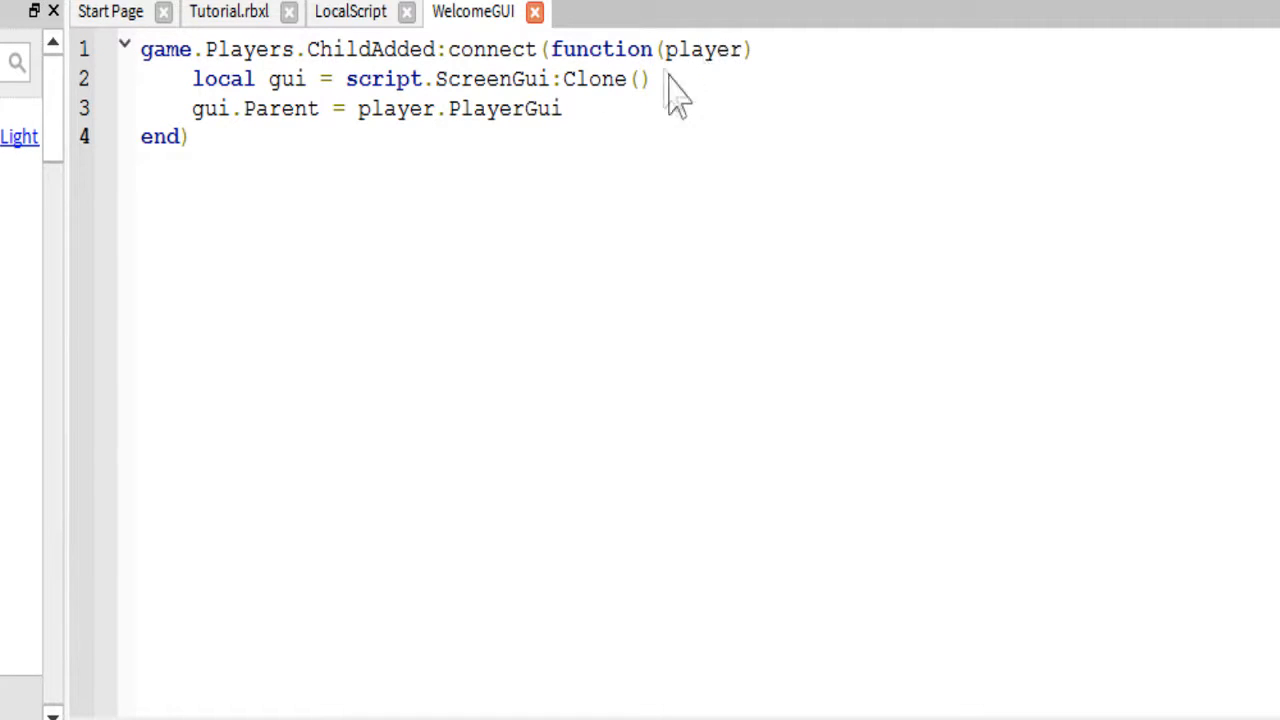
pyautogui.moveTo(530, 84)
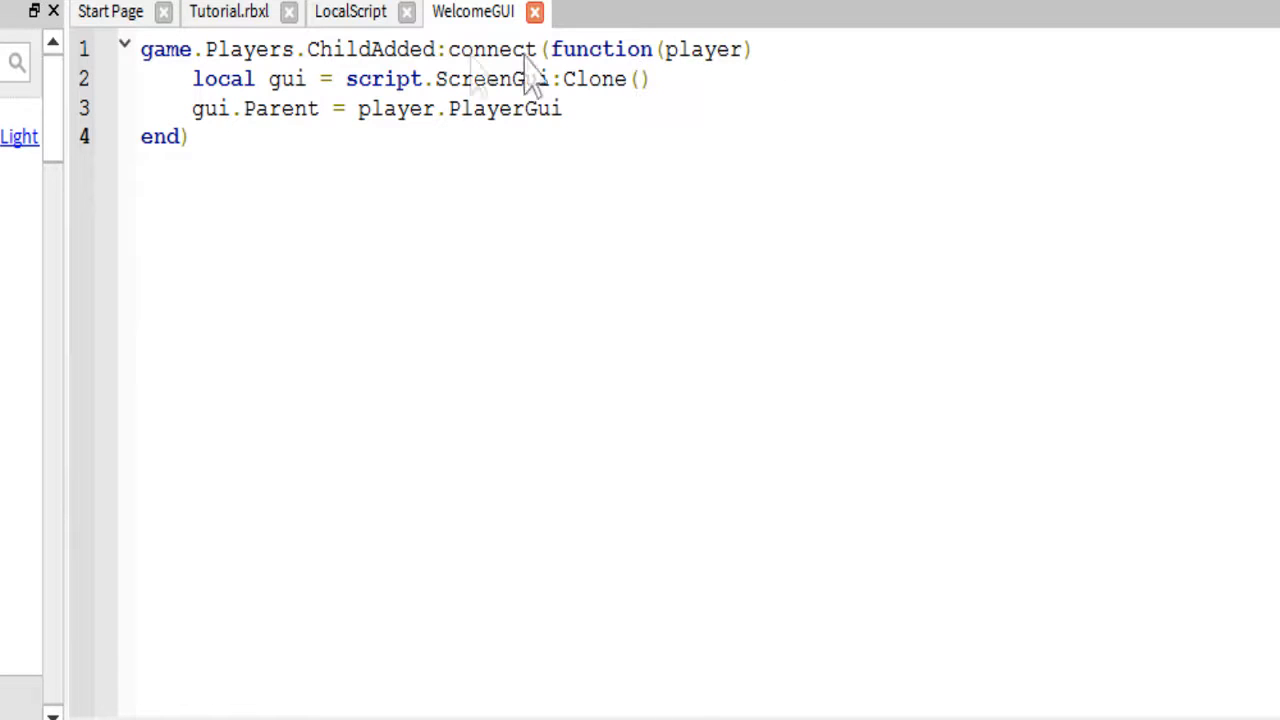
pyautogui.moveTo(304, 110)
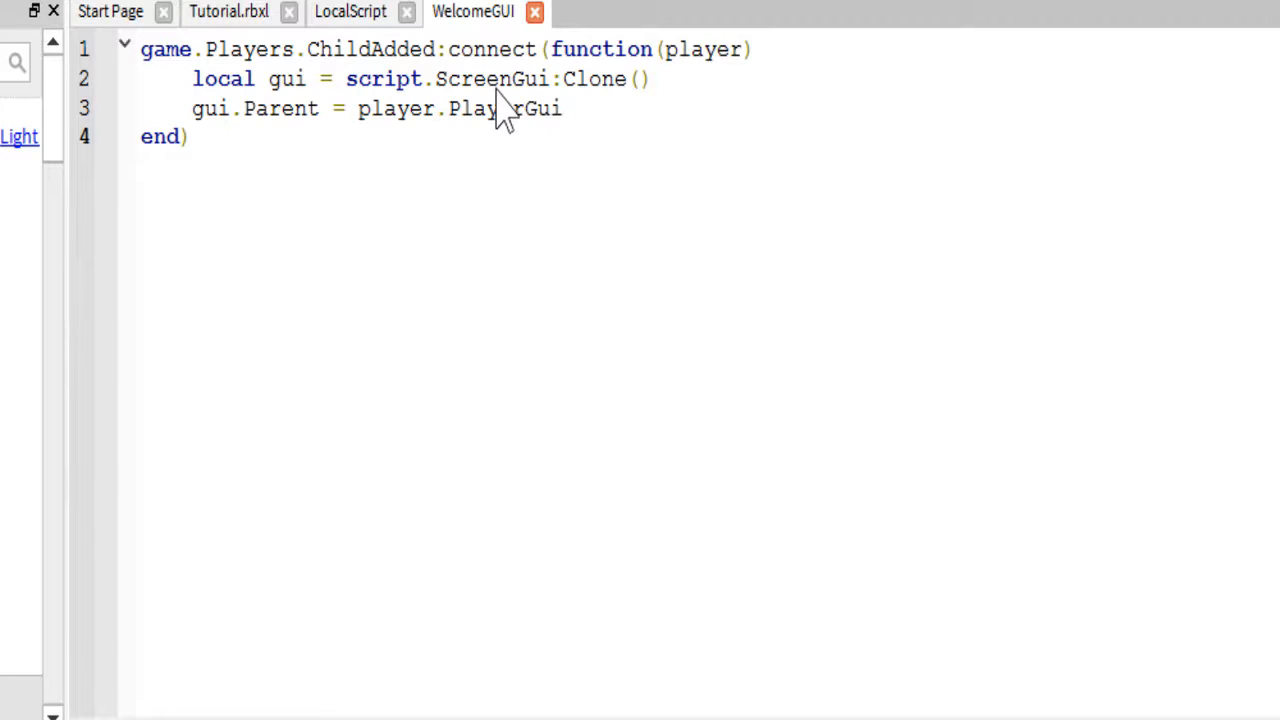
pyautogui.moveTo(330, 150)
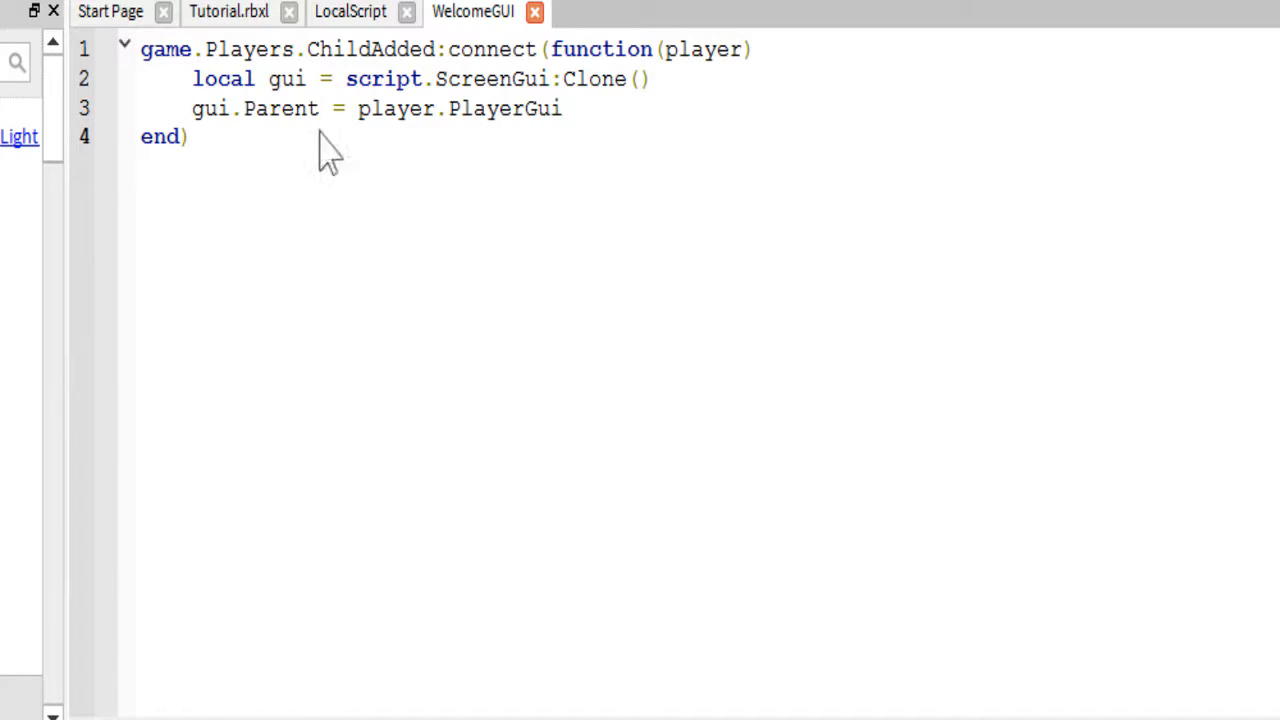
pyautogui.moveTo(512, 150)
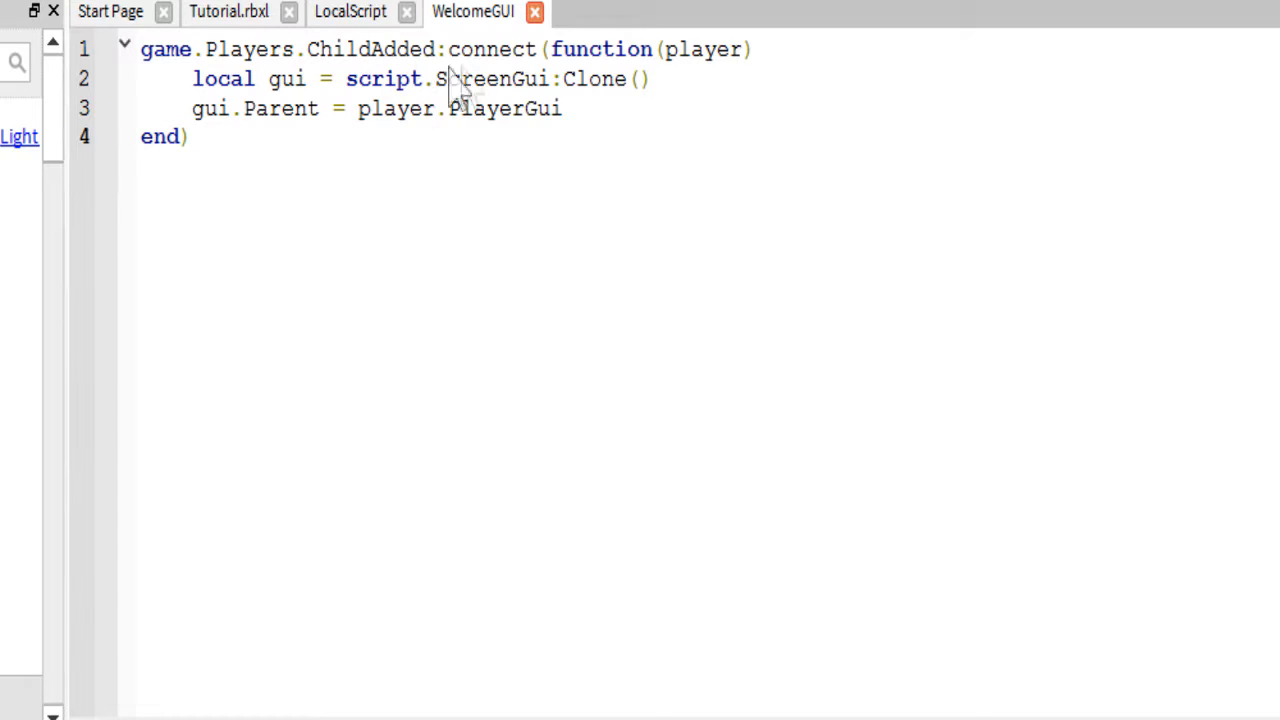
pyautogui.moveTo(530, 60)
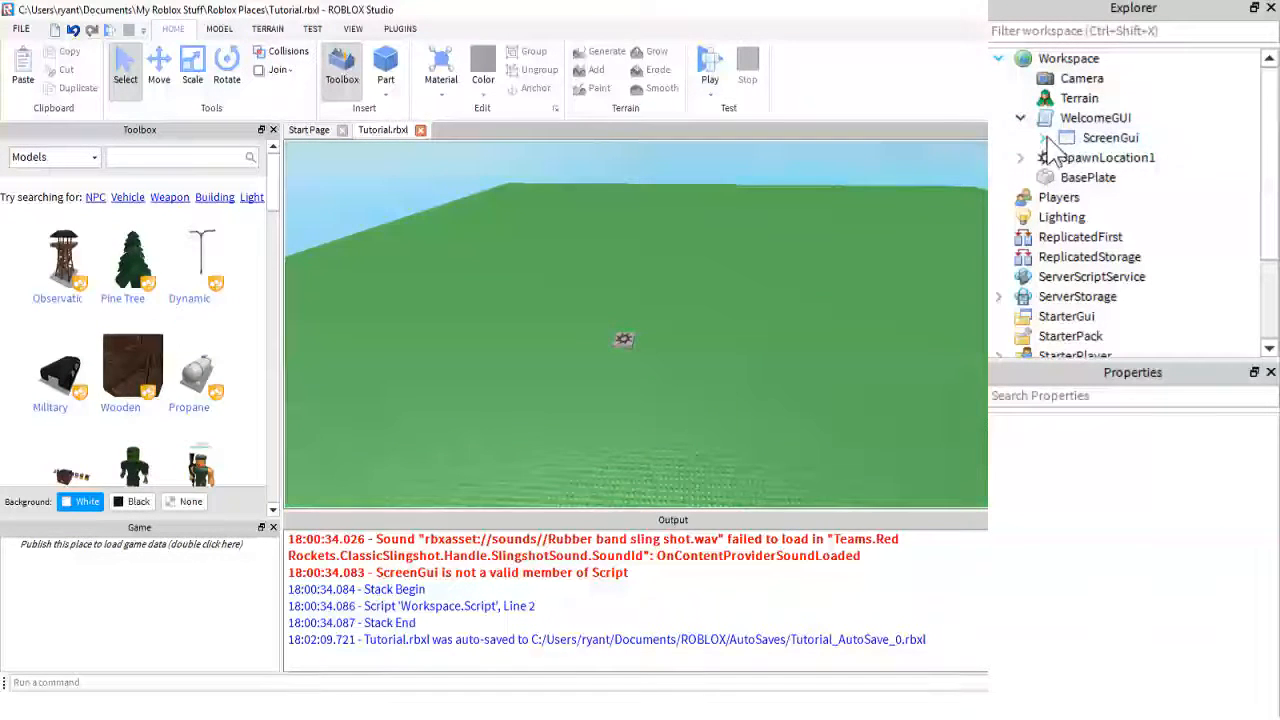
# Confirm ScreenGui and its Frame with text items sit under WelcomeGUI, then collapse them.
pyautogui.click(1020, 136)
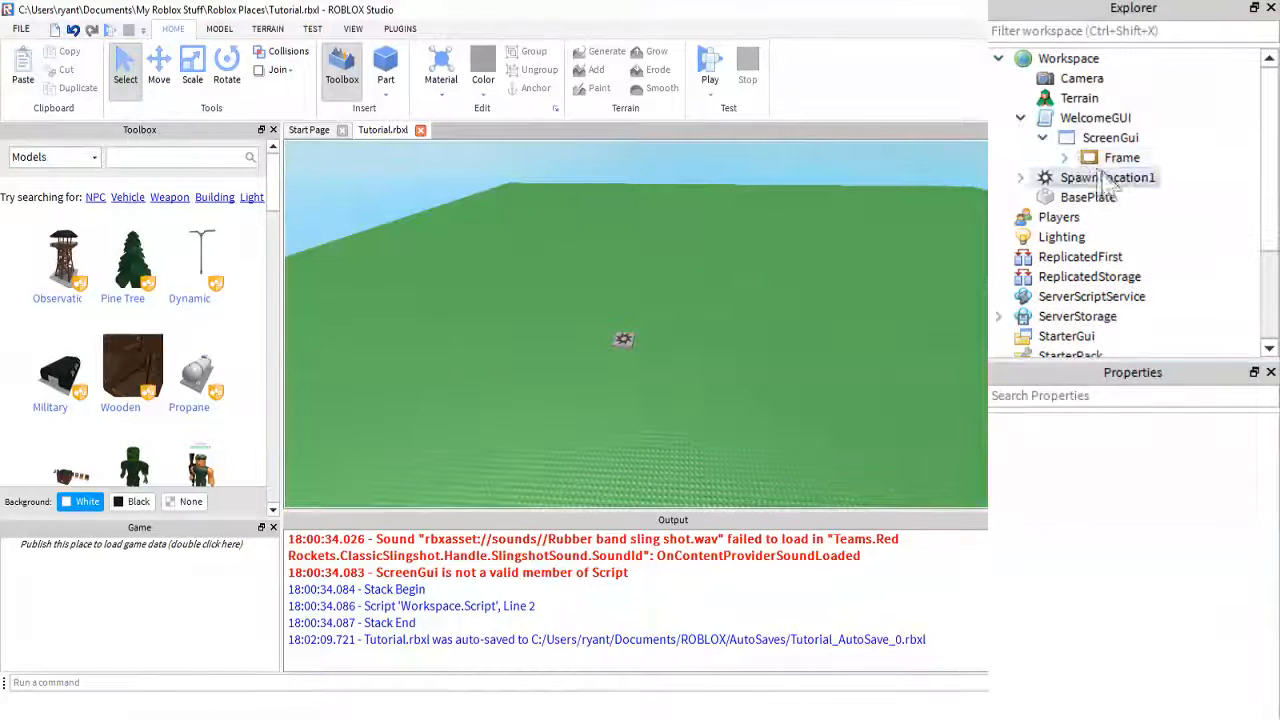
pyautogui.click(1122, 156)
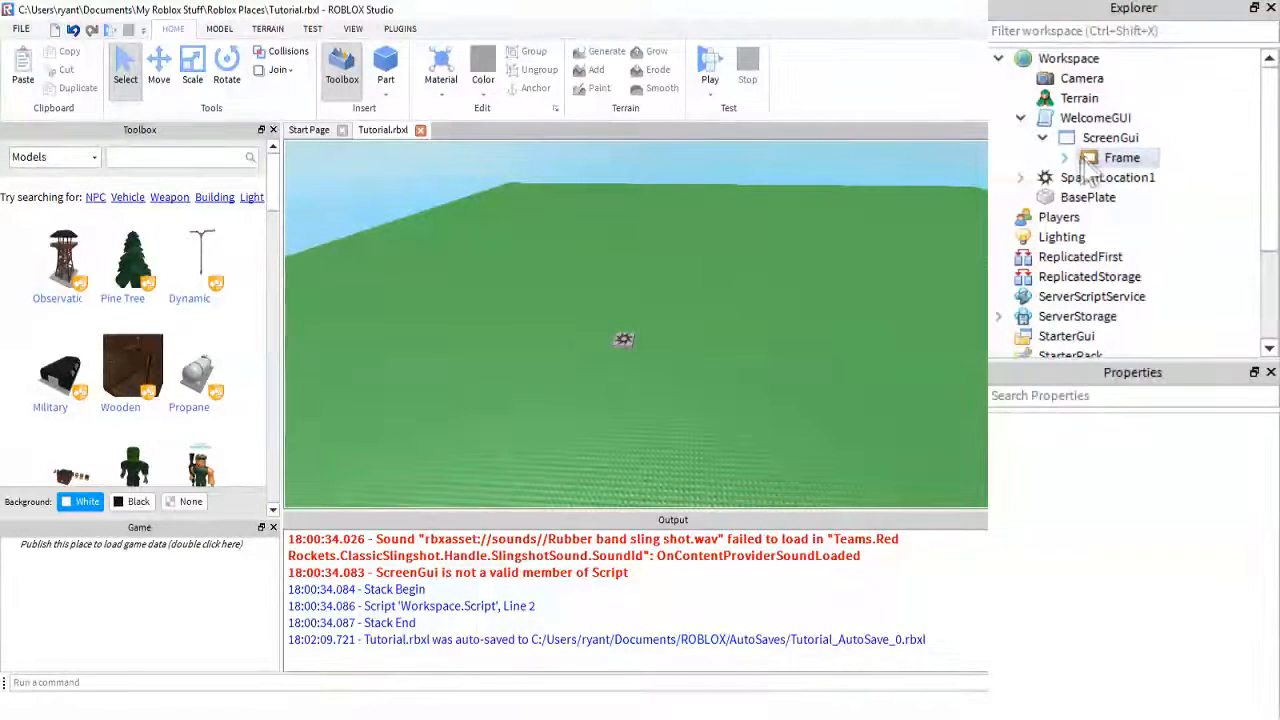
pyautogui.click(1064, 156)
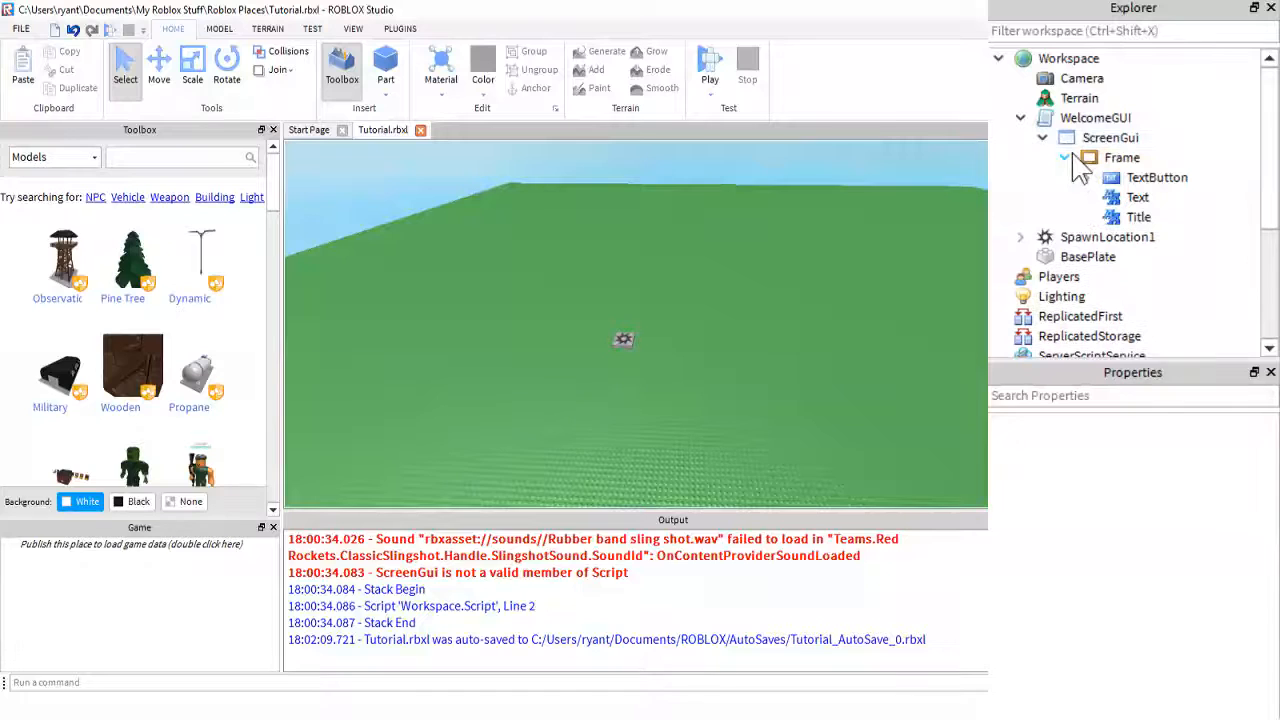
pyautogui.click(1064, 136)
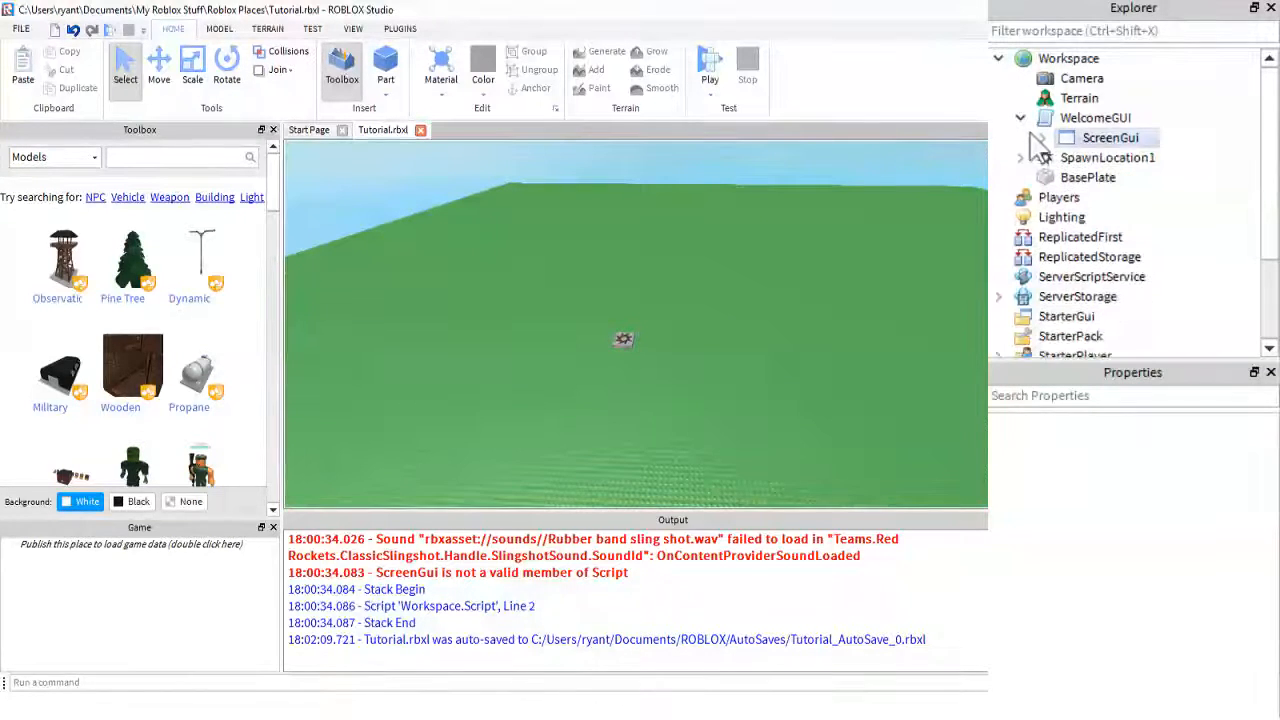
pyautogui.click(1096, 116)
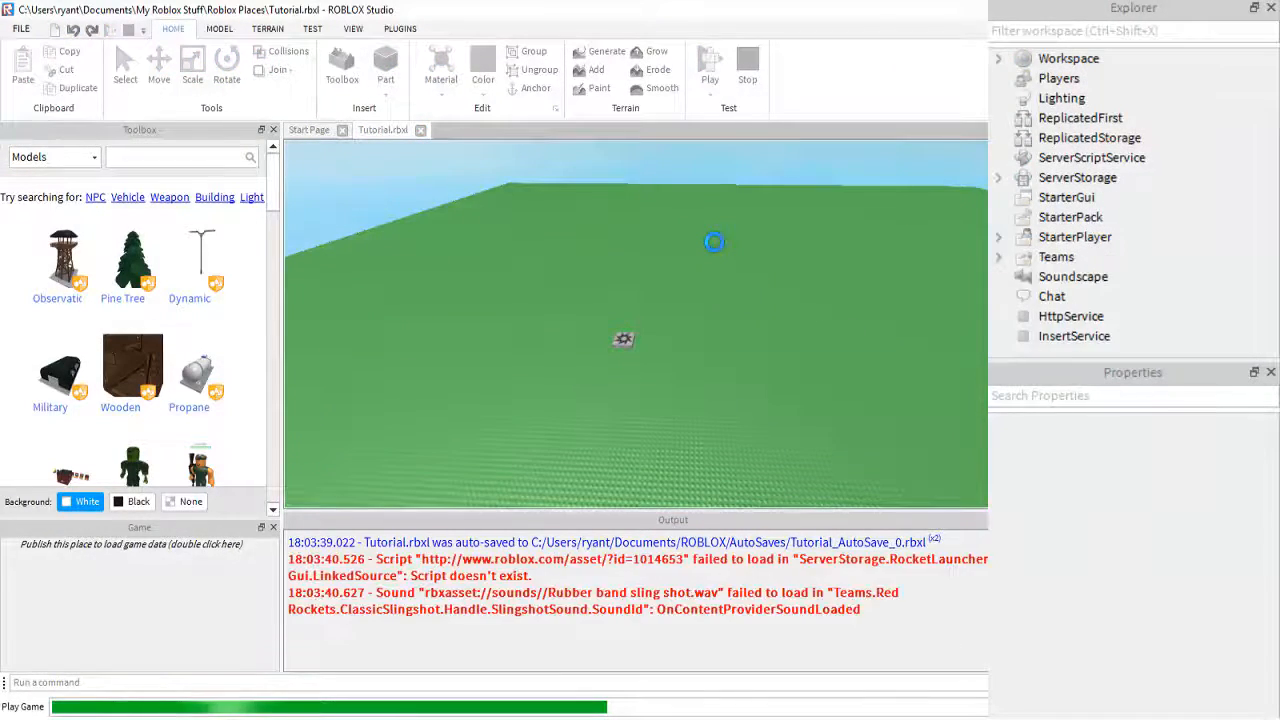
# Playtest, reset the character, and verify no welcome screen returns while WelcomeGUI holds the ScreenGui.
pyautogui.click(708, 60)
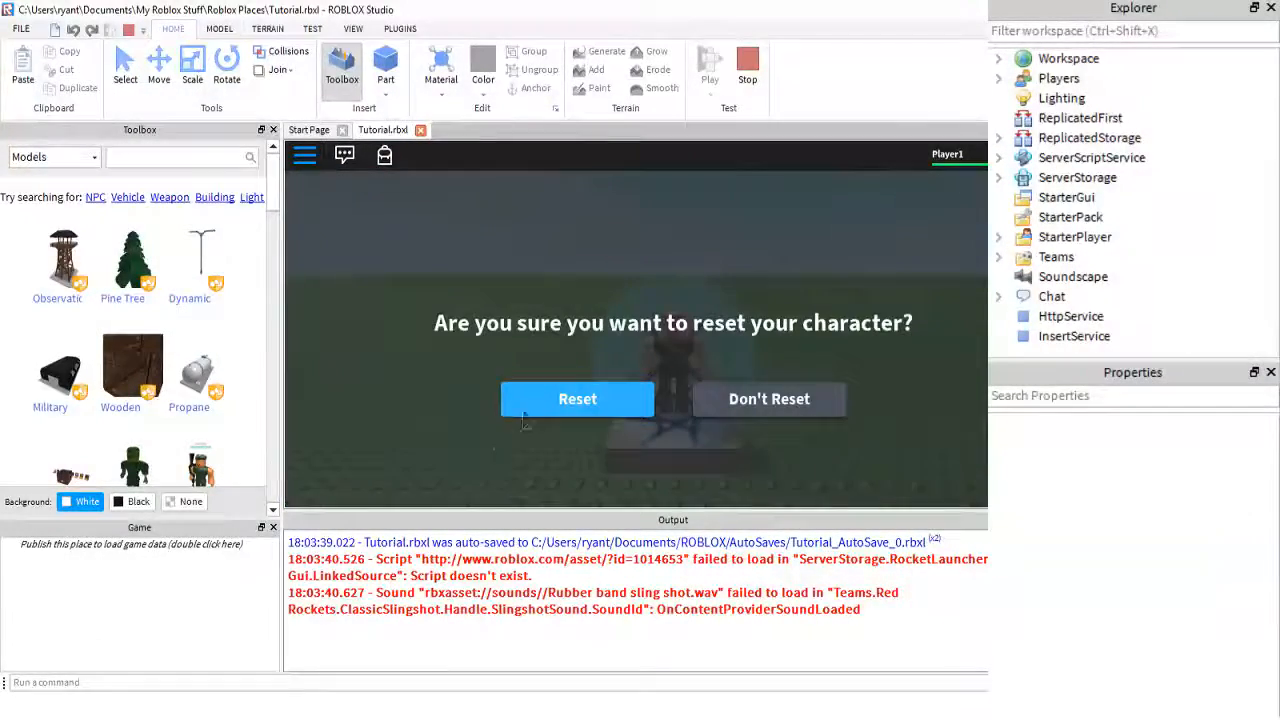
pyautogui.click(576, 398)
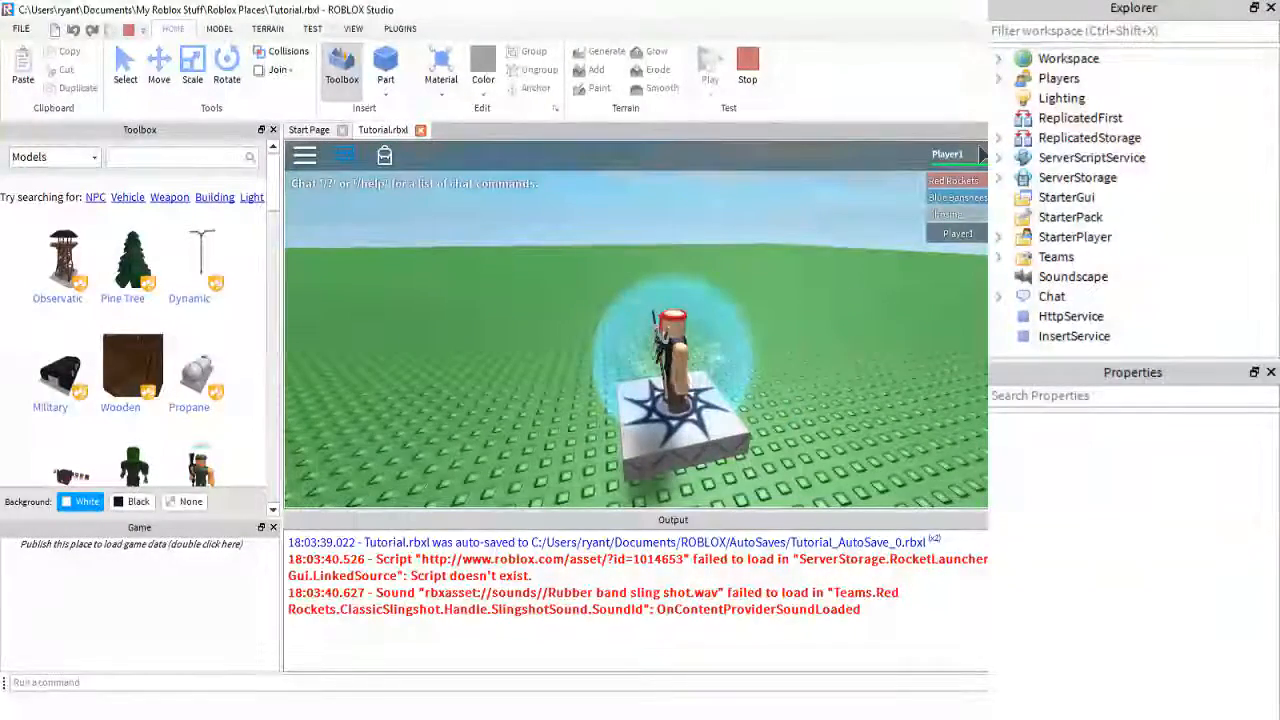
pyautogui.click(998, 58)
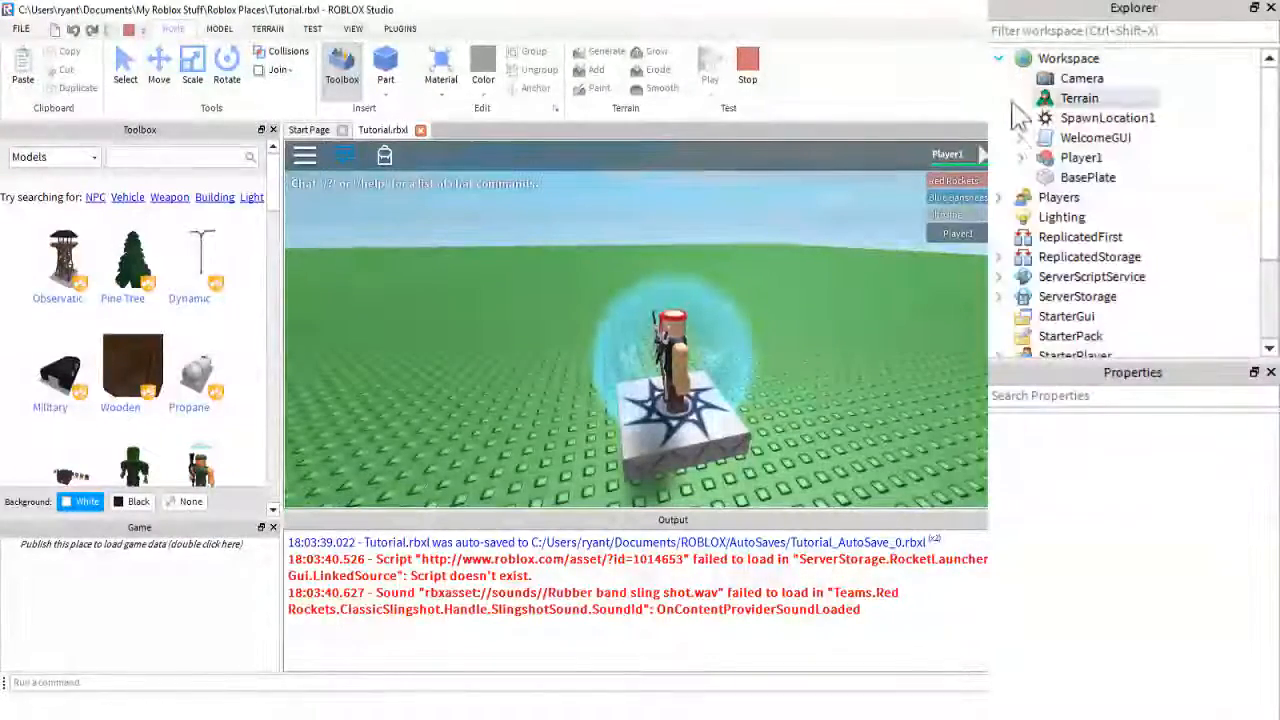
pyautogui.click(1020, 136)
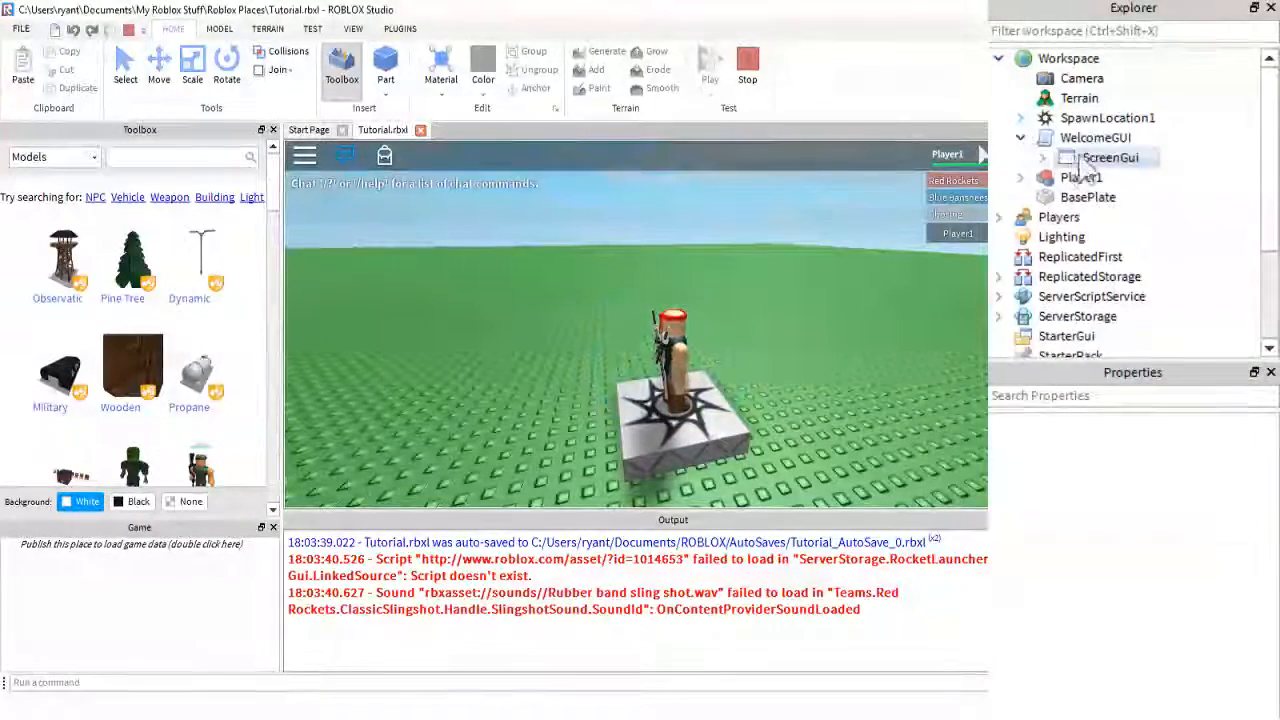